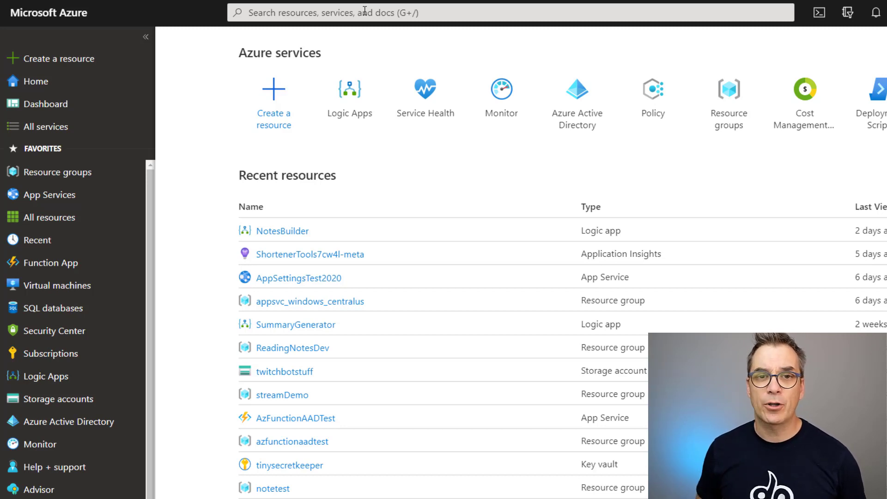
mouse_move(349, 101)
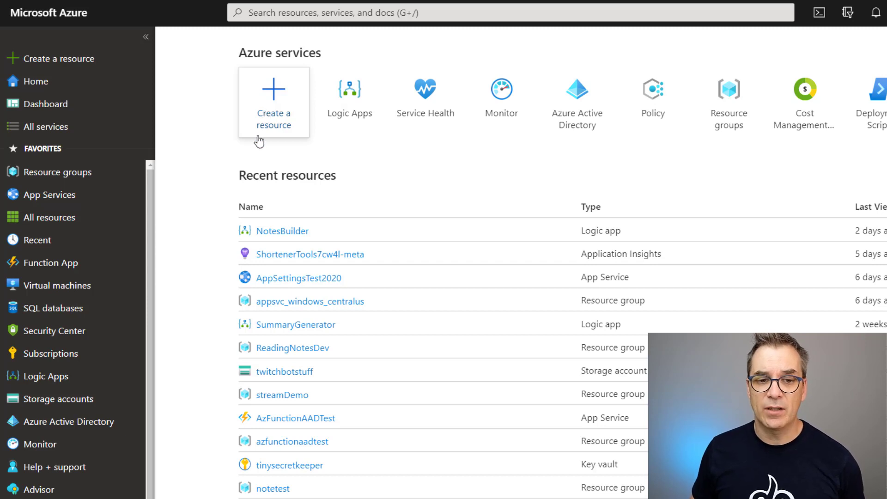
mouse_move(53, 59)
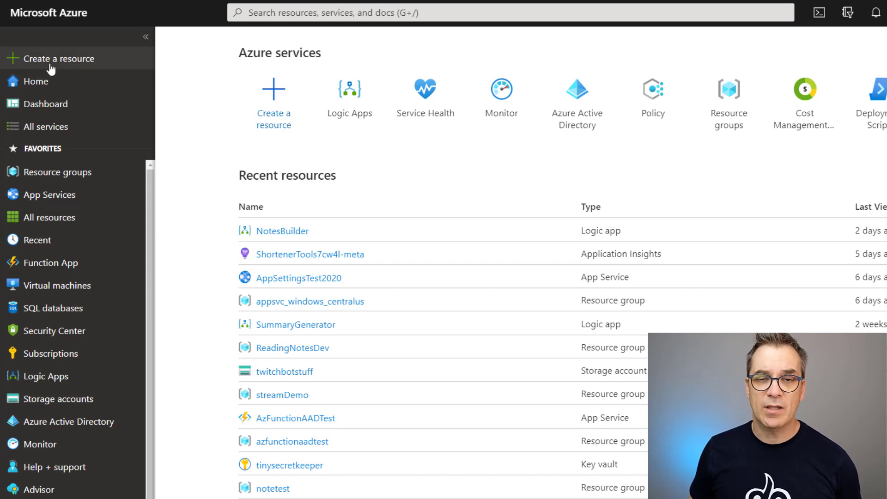
mouse_move(61, 71)
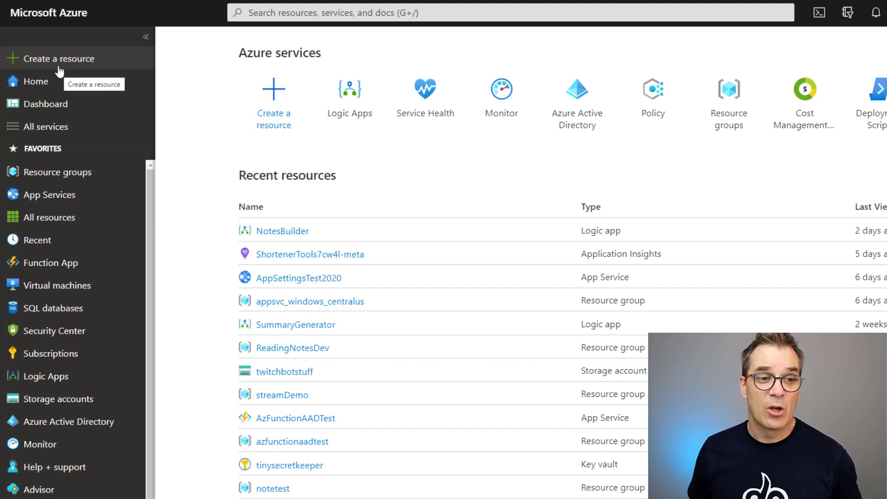
Step: From Create a resource, choose the Storage category and pick Storage account - blob, file, table, queue
left_click(59, 58)
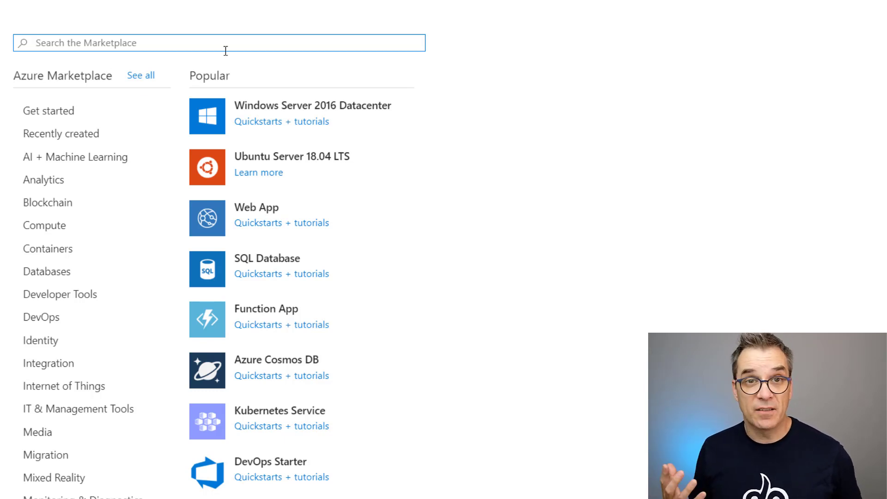
scroll("down", 3)
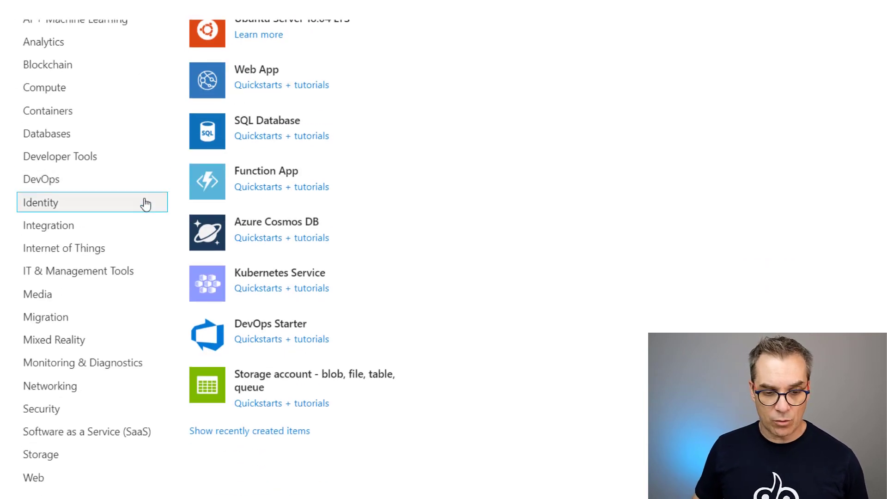
left_click(40, 455)
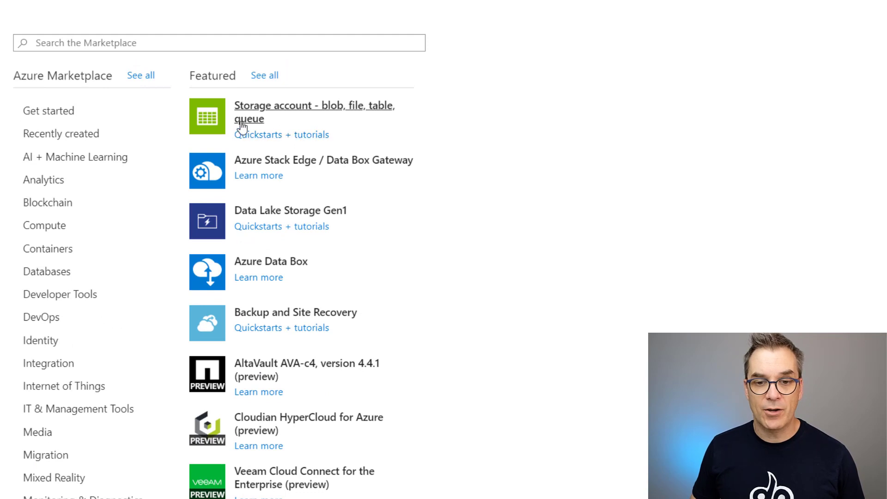
left_click(313, 112)
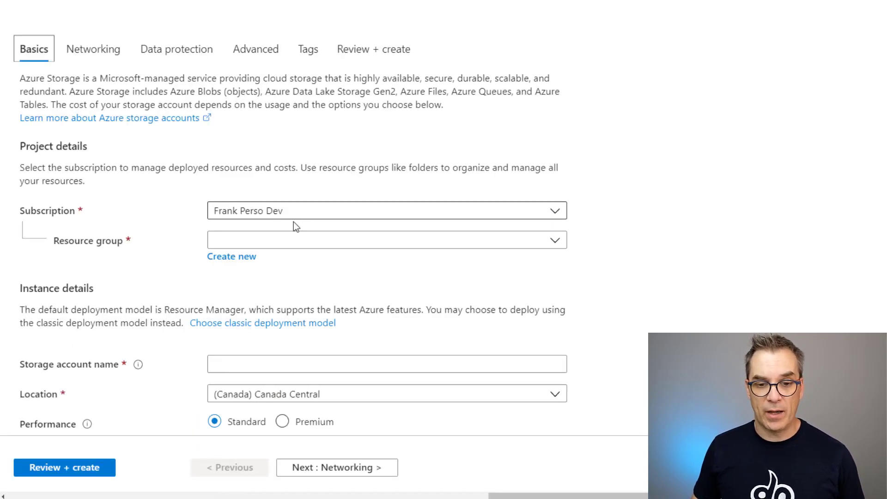
Step: Create a new resource group named cloud5minsdemo for the storage account
left_click(231, 256)
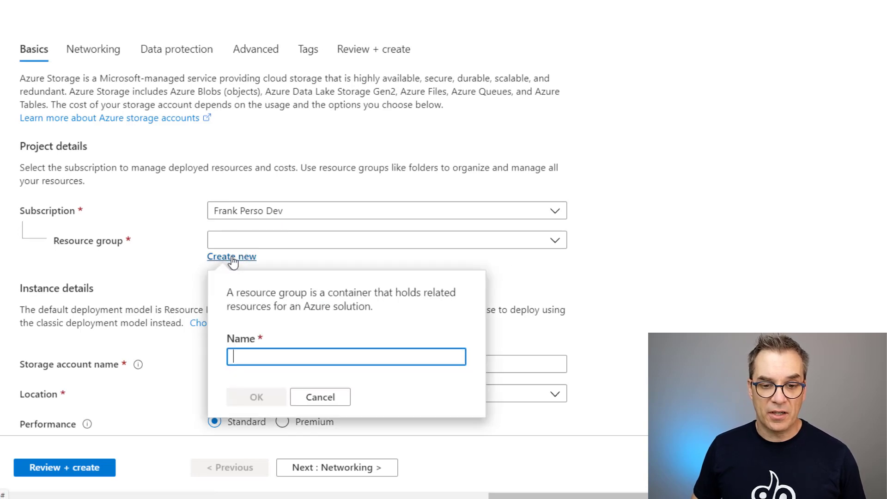
type("cloud5minsdemo")
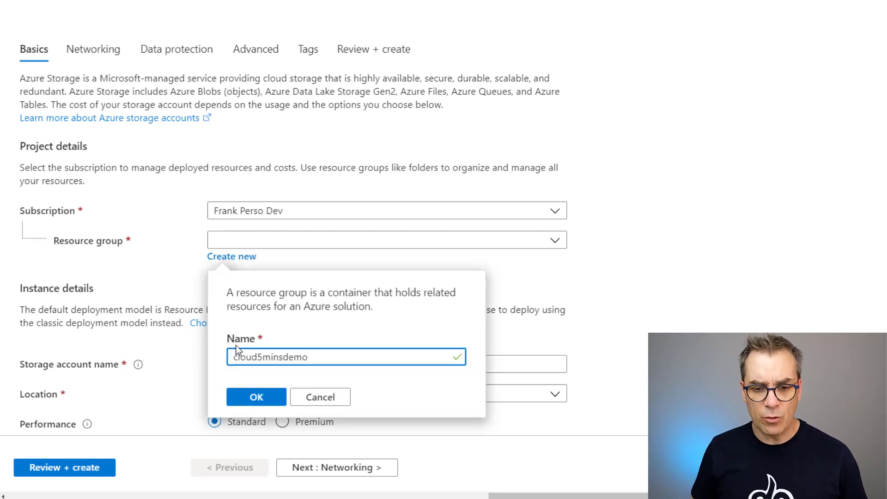
left_click(256, 397)
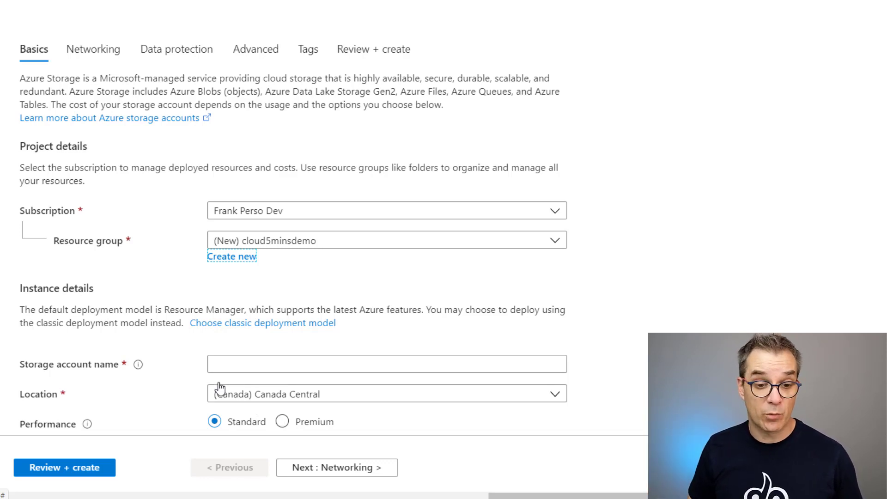
Step: Name the account stgcloud5minsdemo, review the settings and create it
left_click(387, 364)
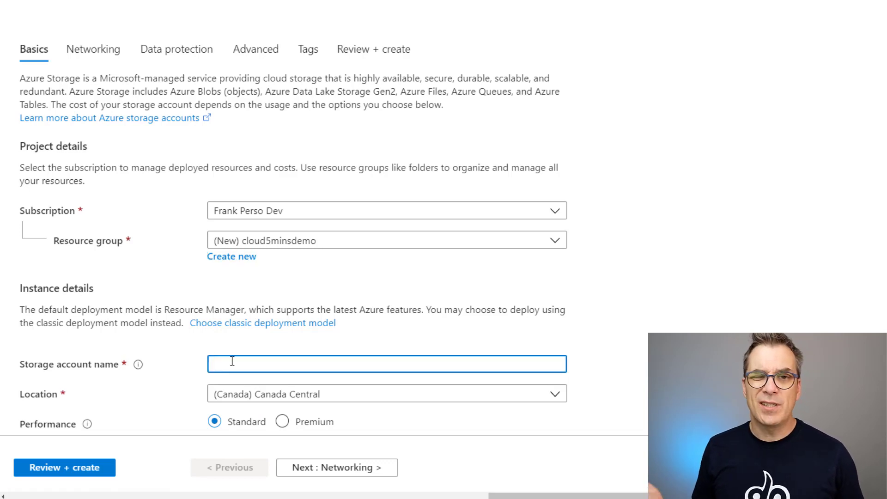
type("storagedemo")
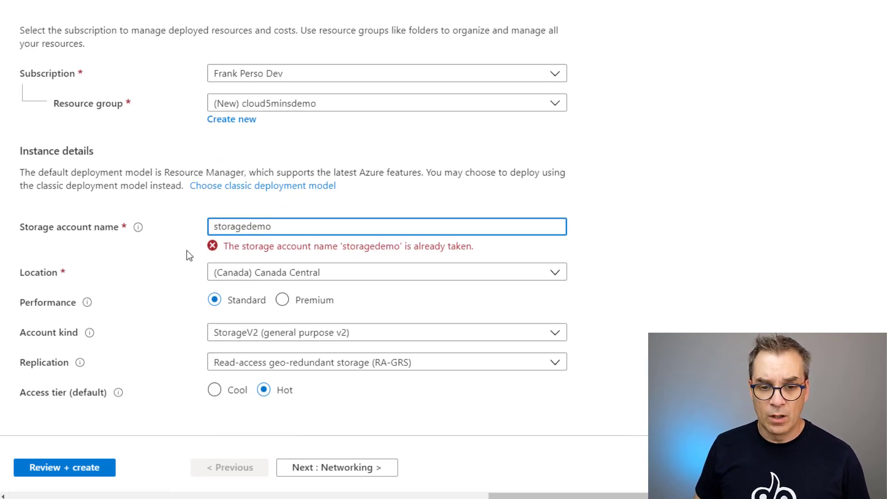
type("stgcloud5minsdemo")
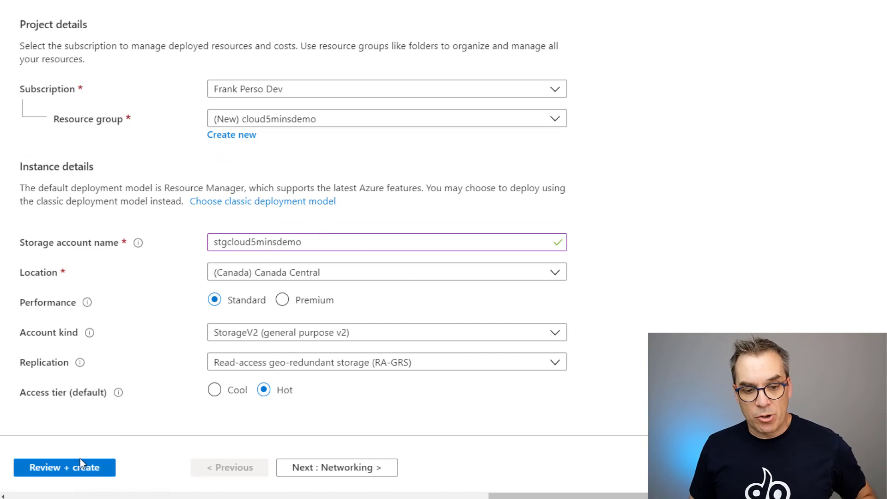
left_click(64, 467)
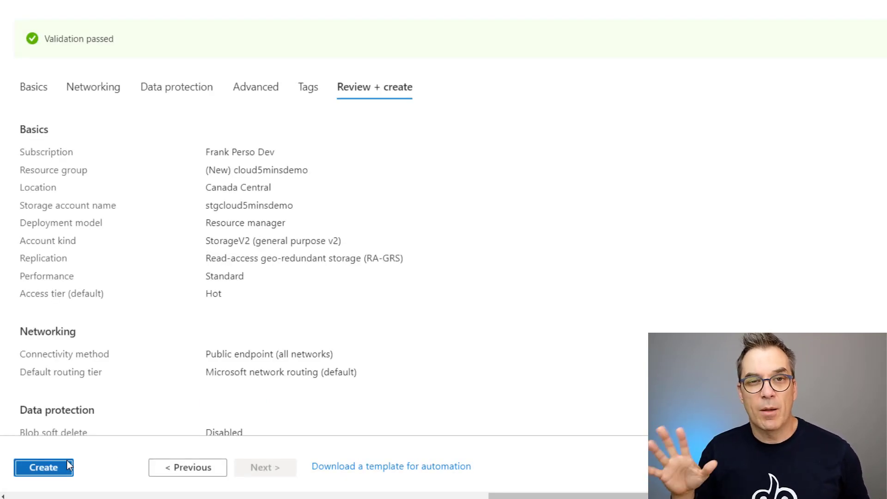
left_click(43, 466)
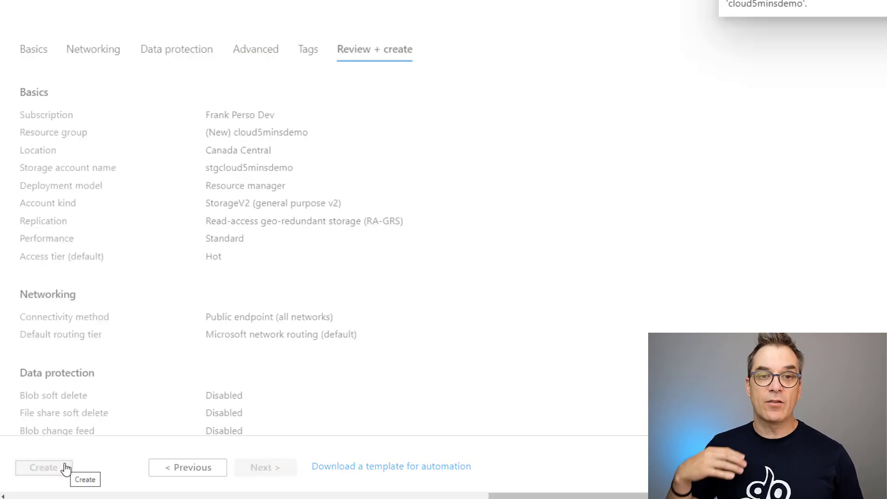
left_click(43, 468)
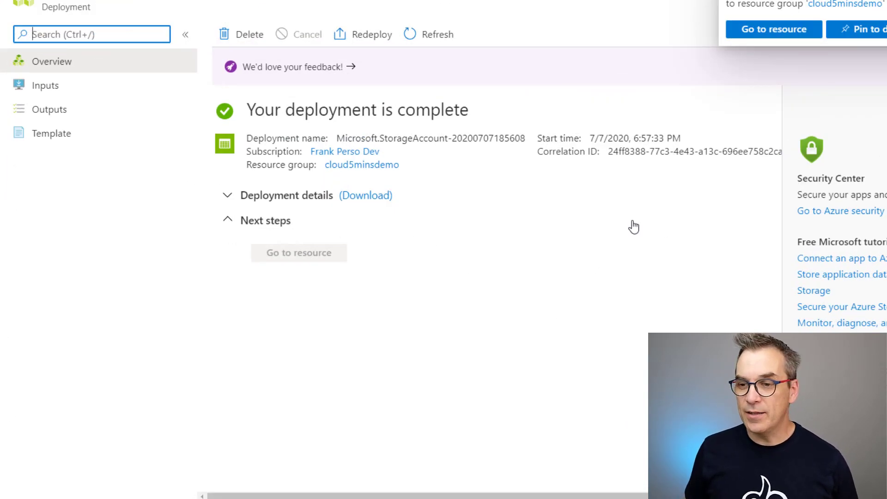
Step: Go to the deployed stgcloud5minsdemo resource and view its overview details
left_click(298, 253)
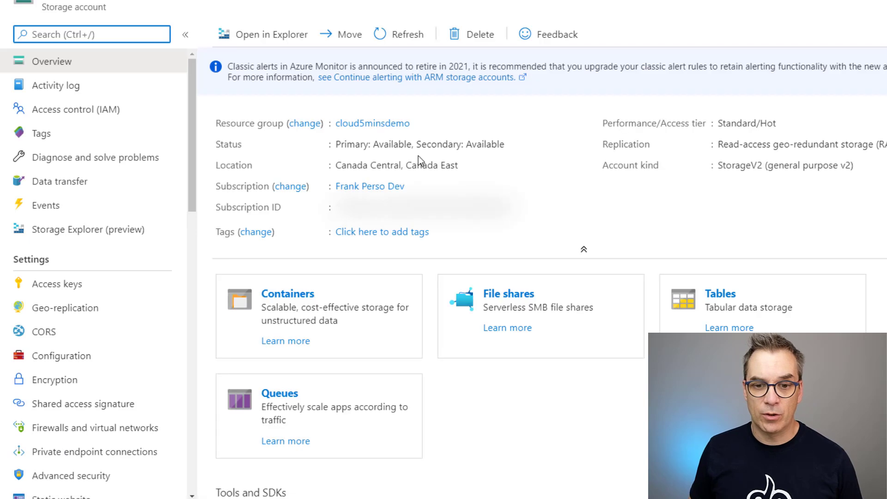
mouse_move(443, 136)
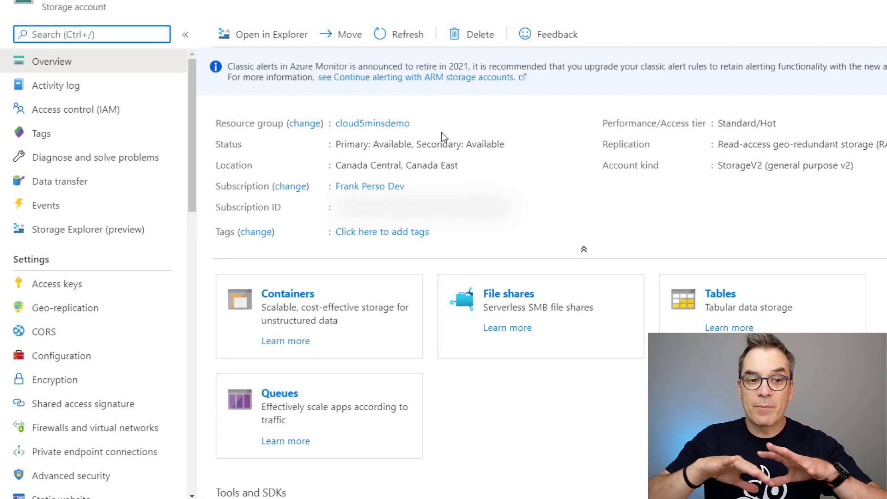
mouse_move(260, 88)
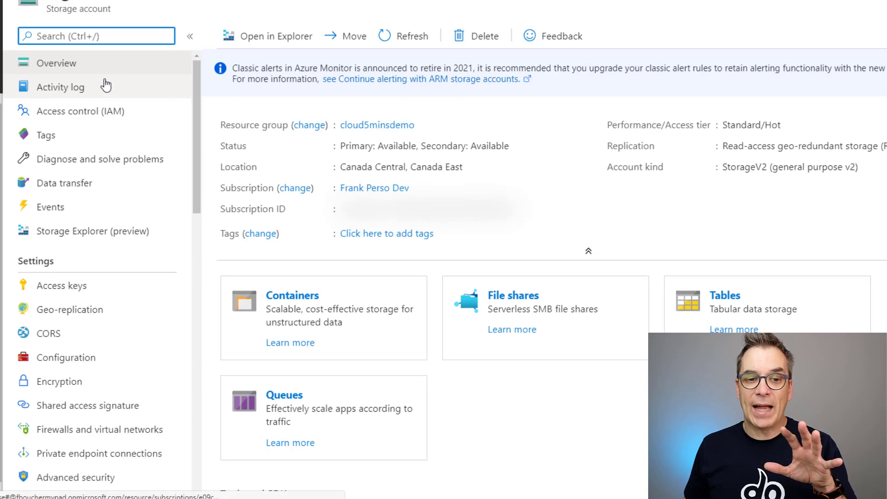
scroll("down", 3)
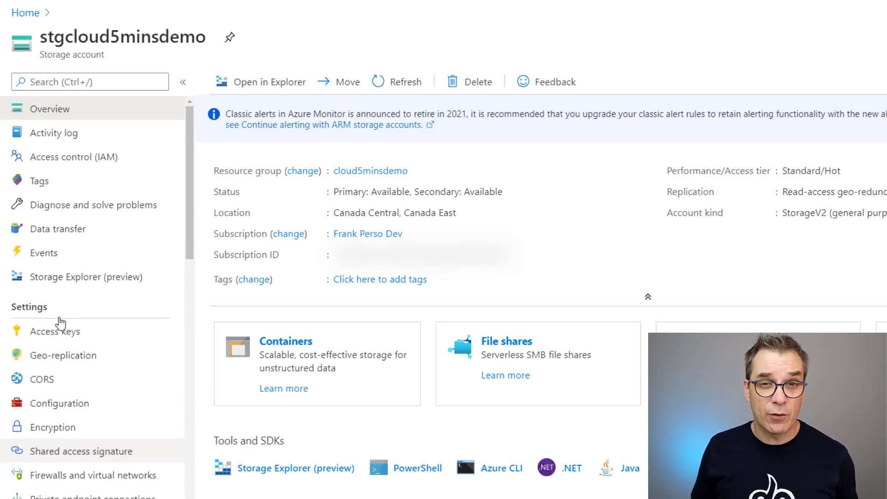
mouse_move(85, 277)
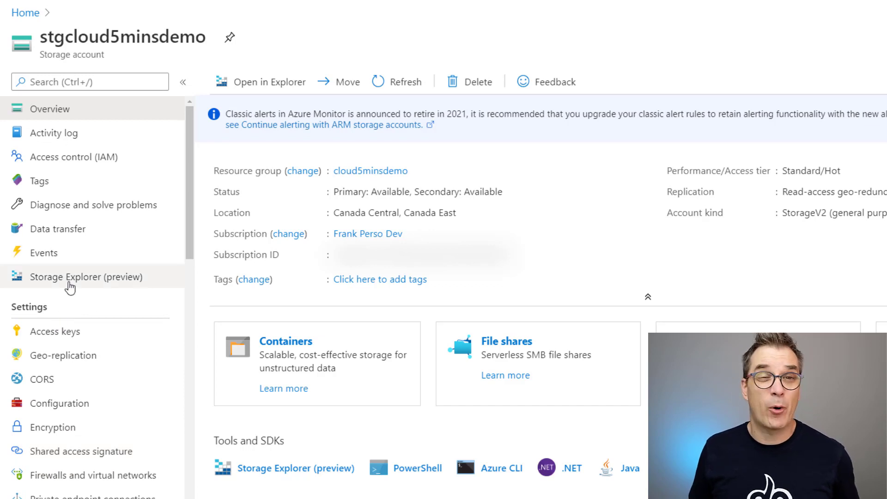
mouse_move(72, 252)
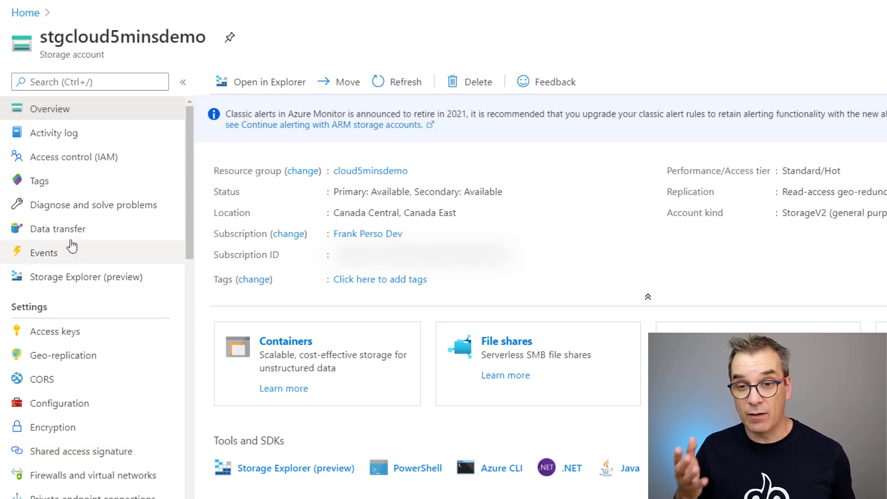
mouse_move(77, 229)
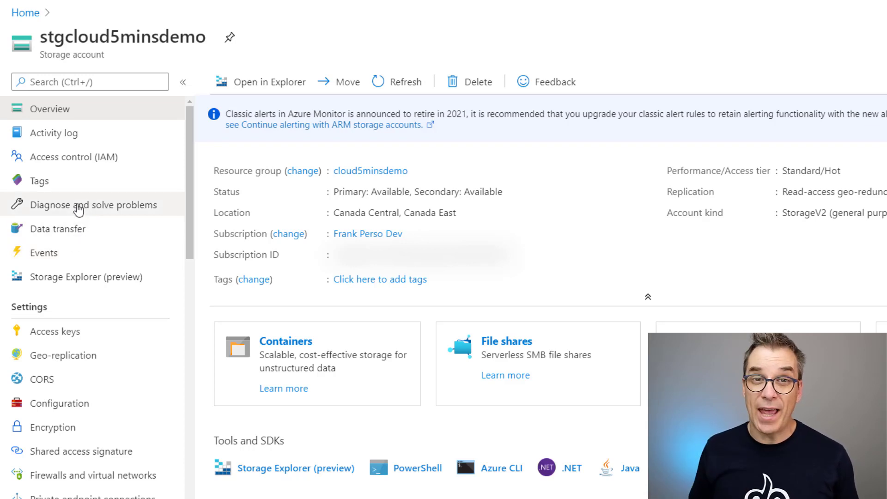
left_click(90, 81)
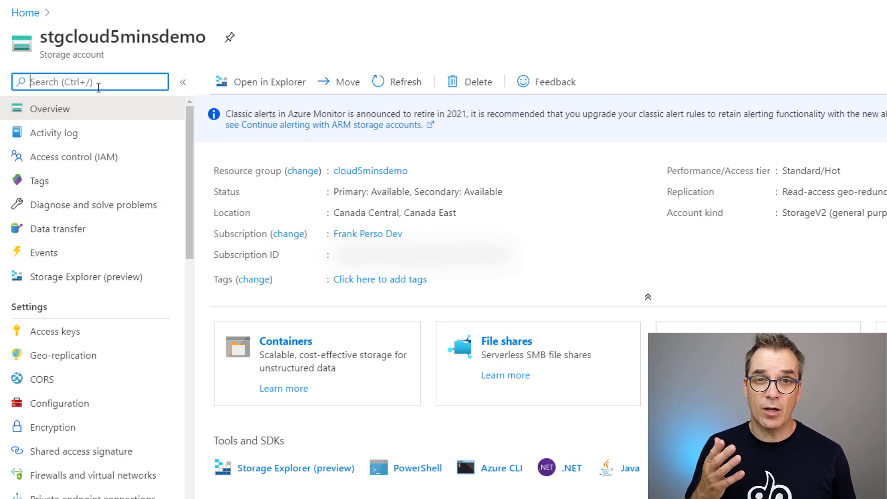
type("ex")
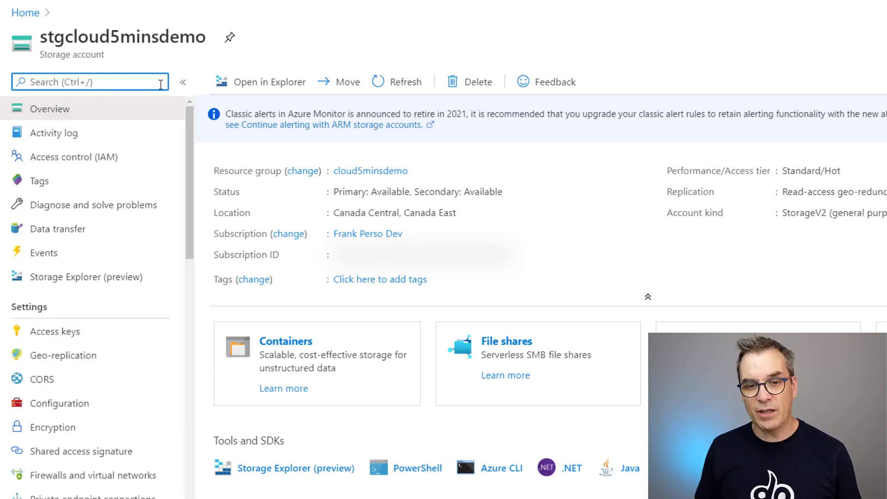
mouse_move(381, 246)
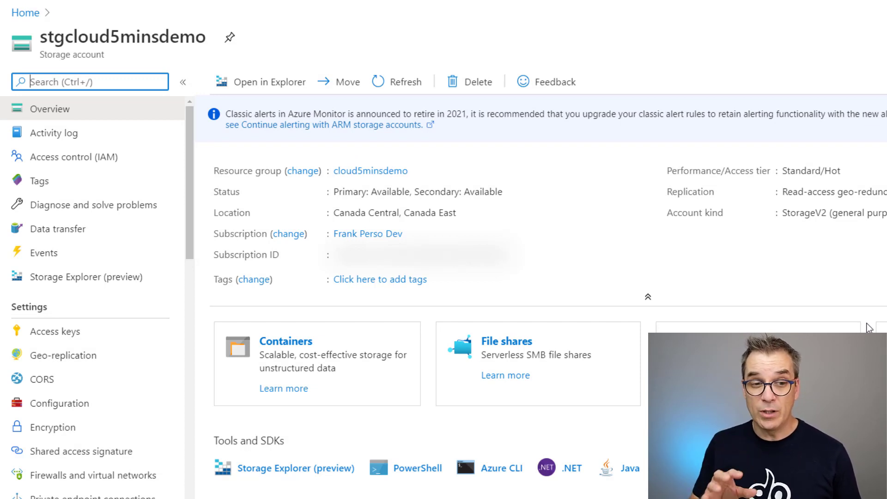
mouse_move(280, 329)
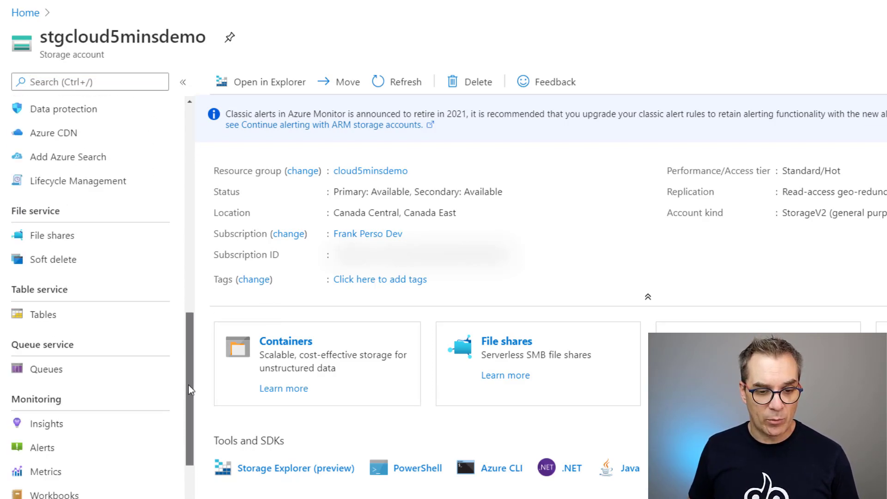
scroll("down", 3)
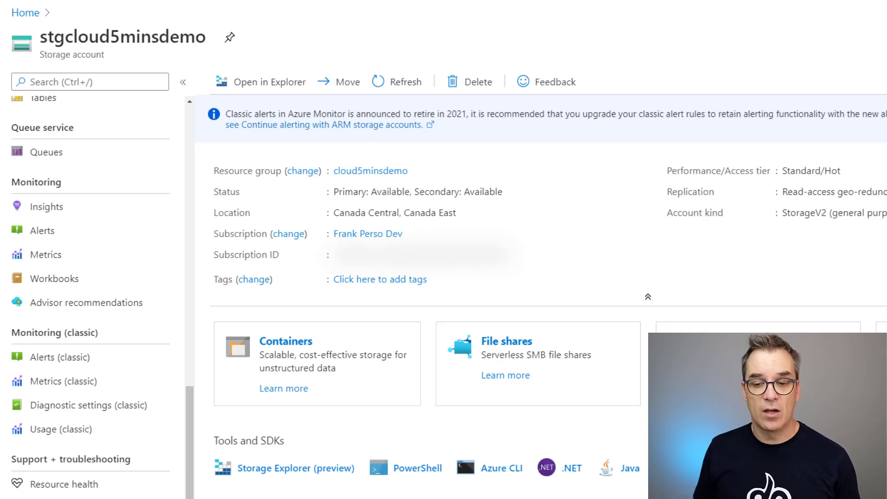
scroll("down", 3)
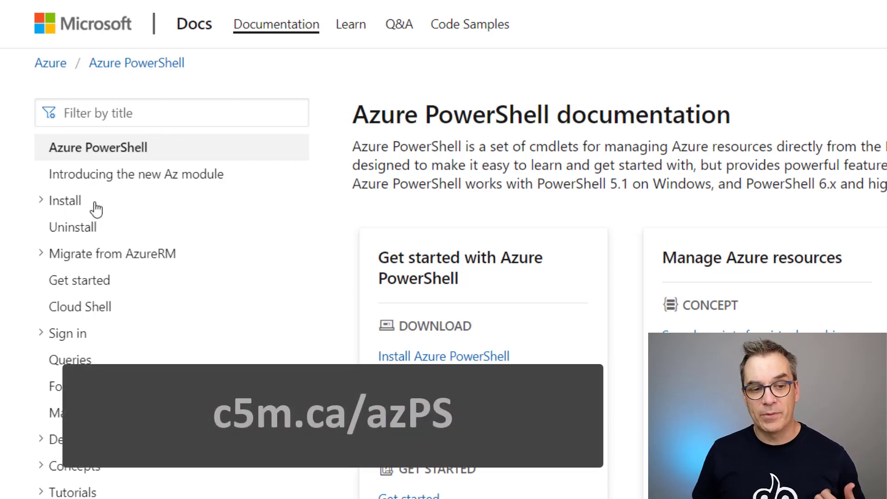
Step: Scroll the docs table of contents down through the Reference list of Azure services
scroll("down", 3)
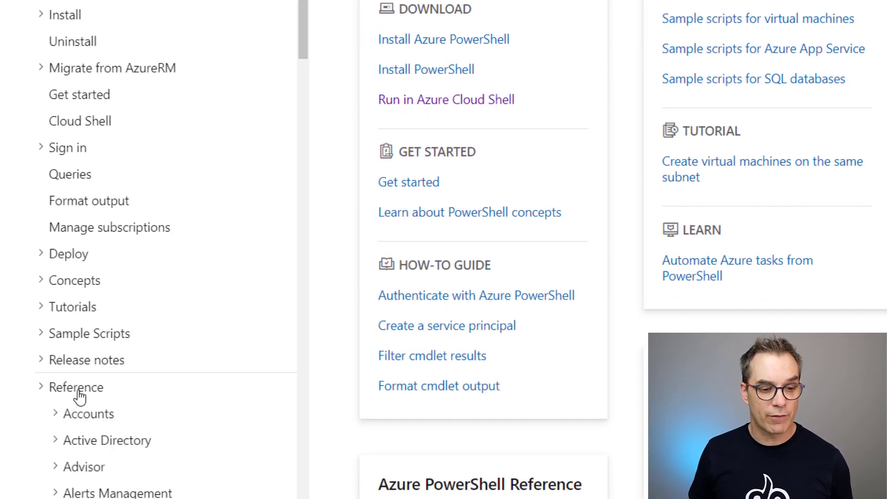
scroll("down", 3)
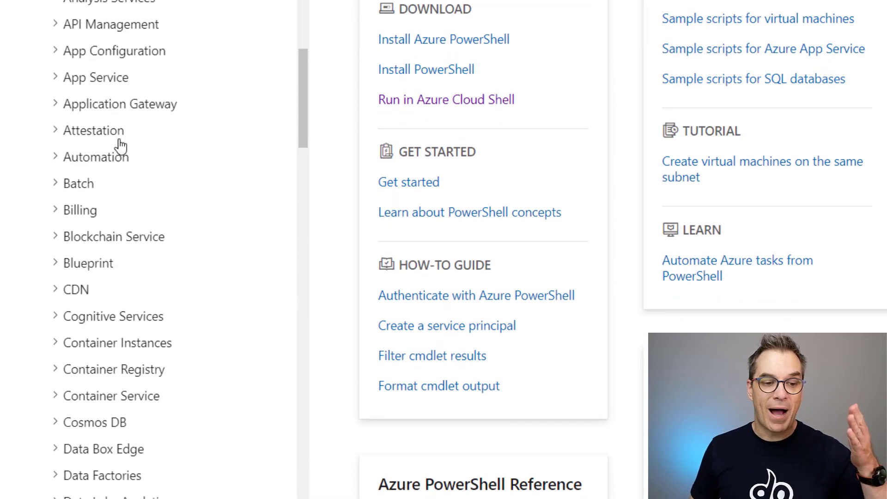
scroll("down", 3)
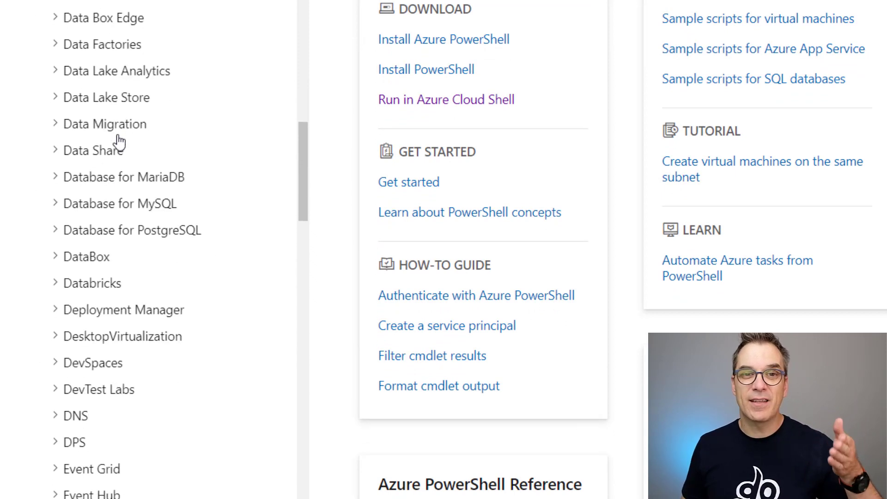
scroll("down", 3)
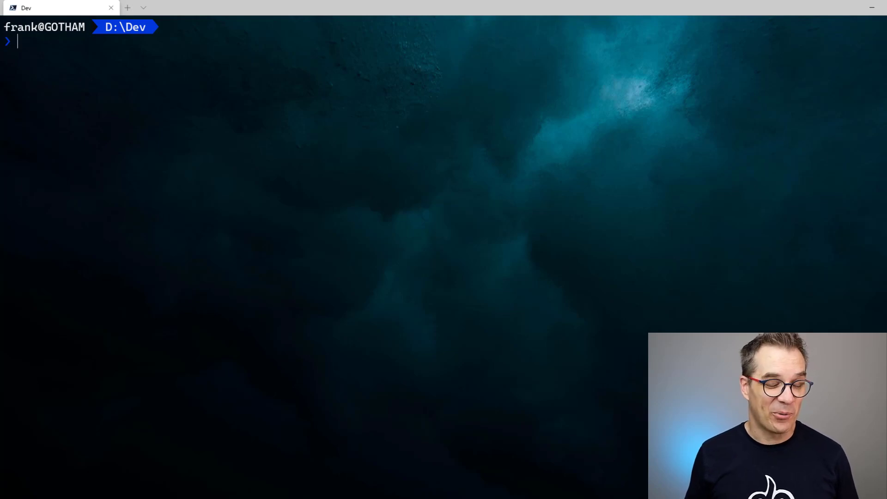
Step: Run New-AzResourceGroup -Name cloud5minsdemo -Location eastUS without the -Tag parameter
type("New-AzResourceGroup -Name cloud5minsdemo -Location eastUS")
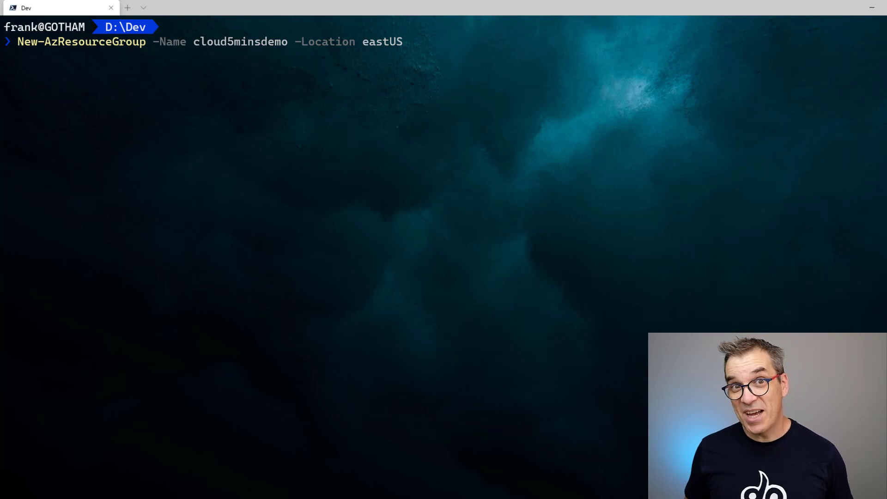
mouse_move(33, 65)
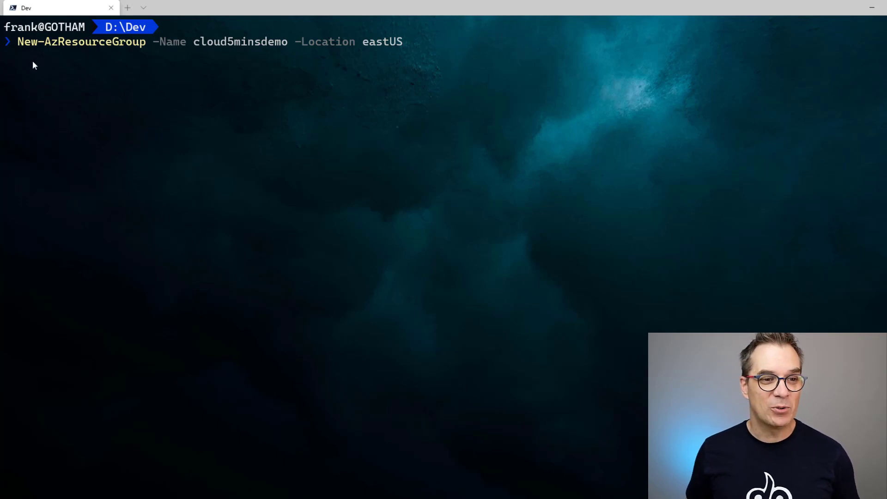
mouse_move(152, 54)
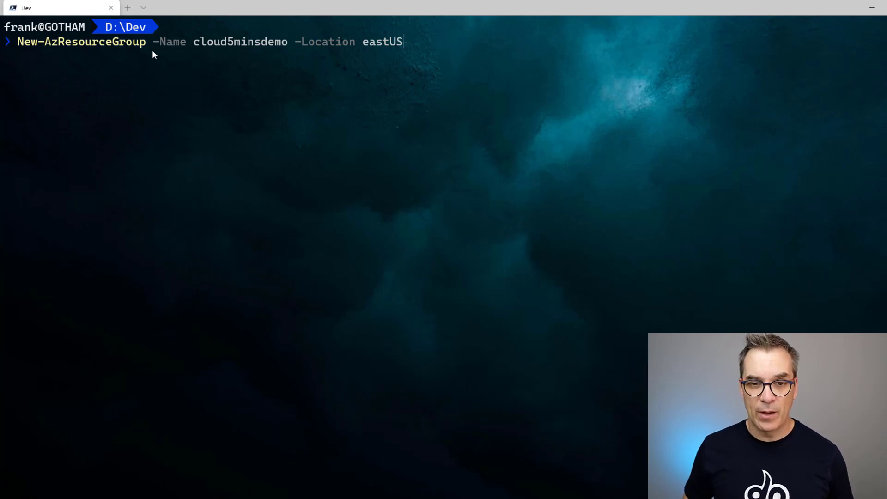
mouse_move(255, 54)
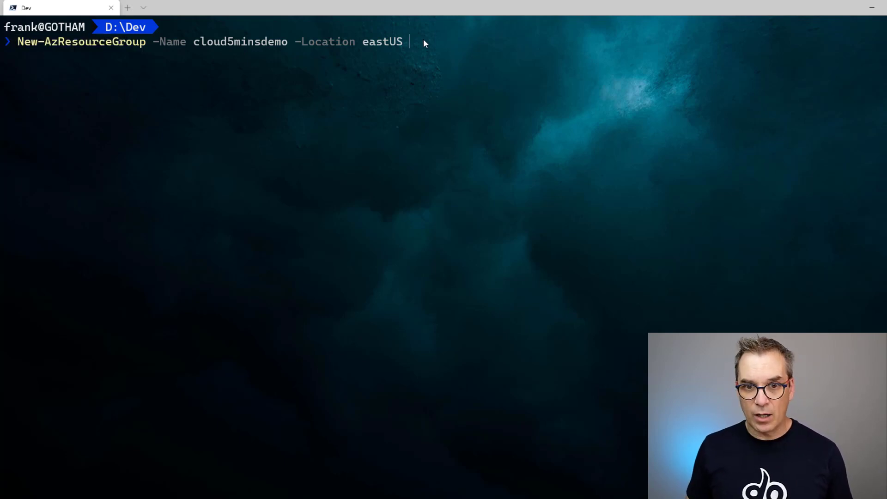
type("-Tag")
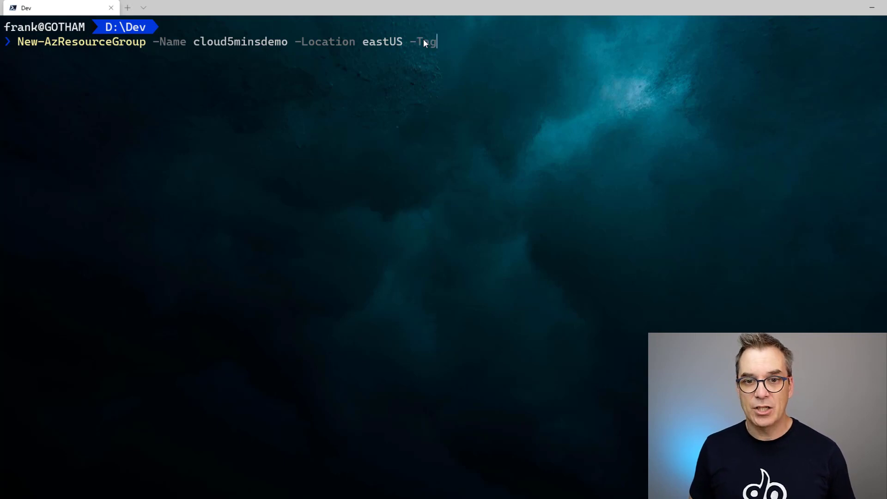
mouse_move(475, 160)
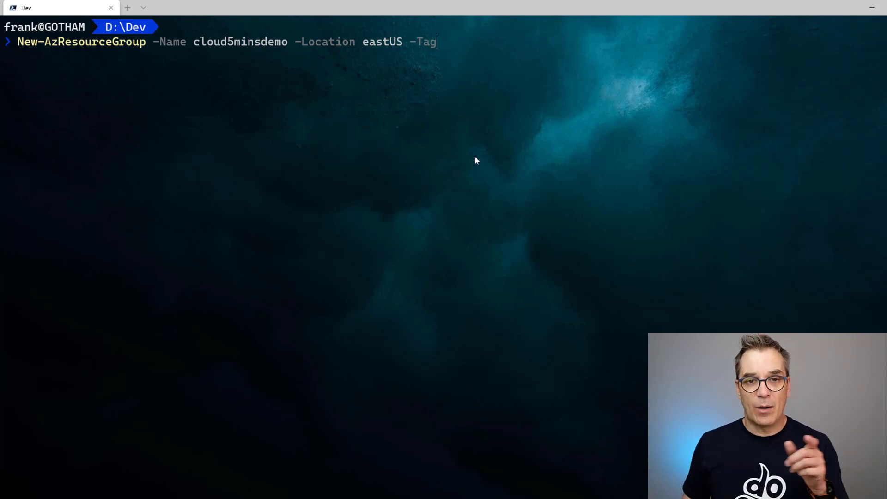
key("Backspace")
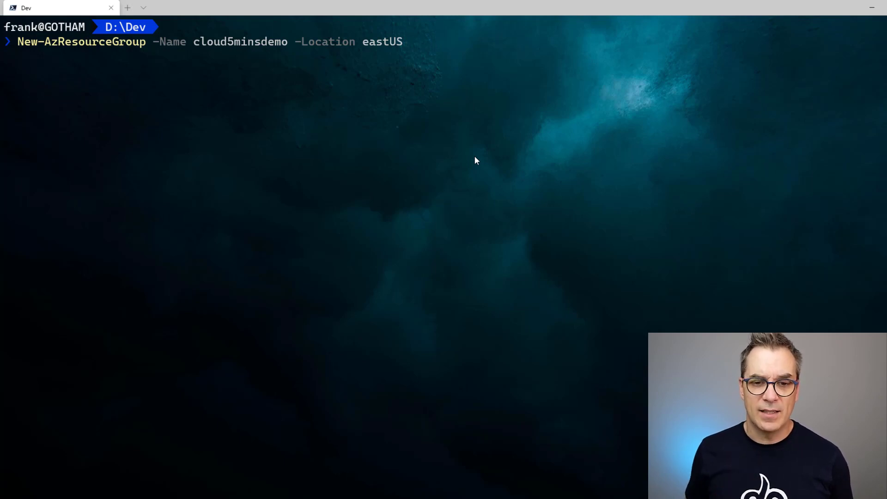
key("enter")
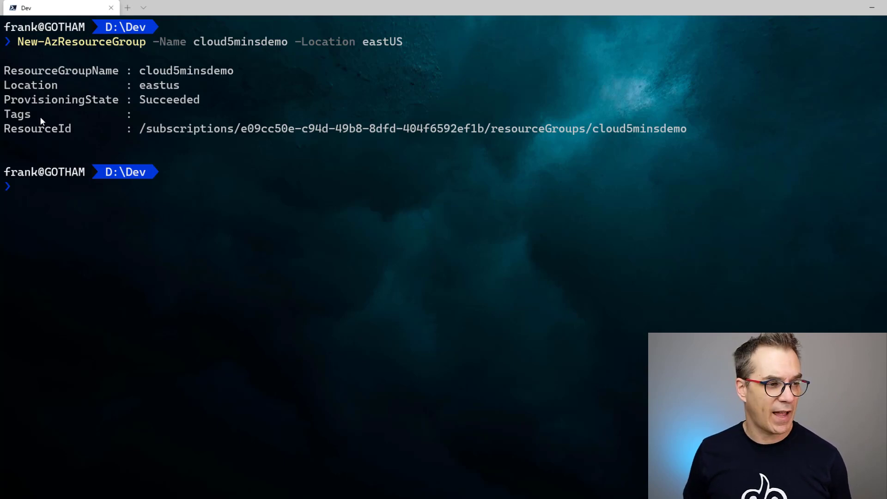
mouse_move(135, 216)
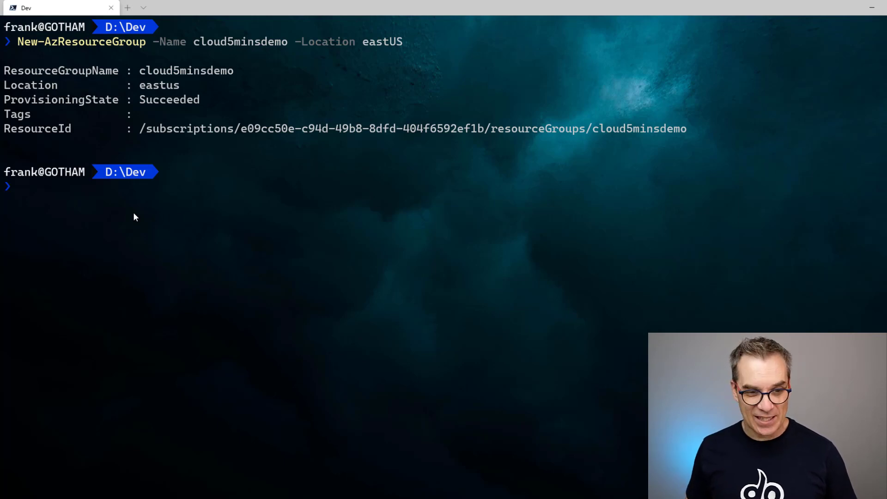
Step: Run New-AzStorageAccount for stgcloud5minsdemo in cloud5minsdemo with Standard_LRS in eastUS, then begin Get-AzStorageAccount
type("New-AzStorageAccount -ResourceGroupName cloud5minsdemo -Name stgcloud5minsdemo -SkuName Standard_LRS -Location eastUS")
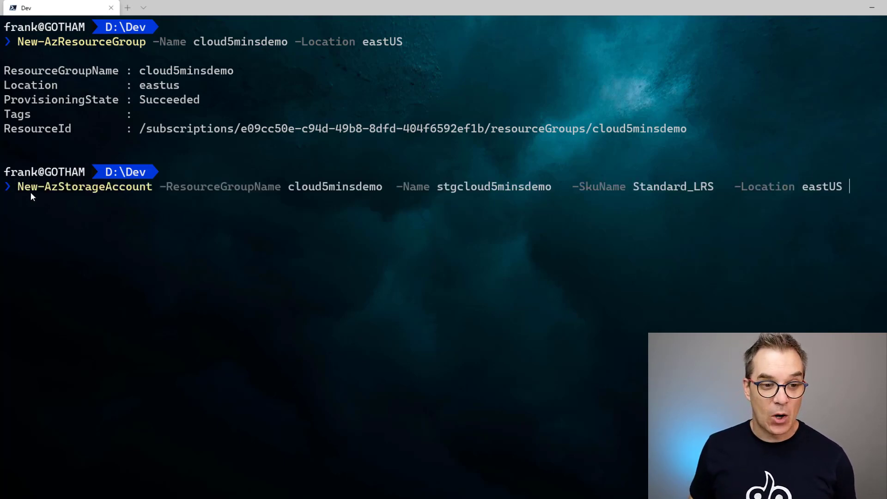
mouse_move(63, 197)
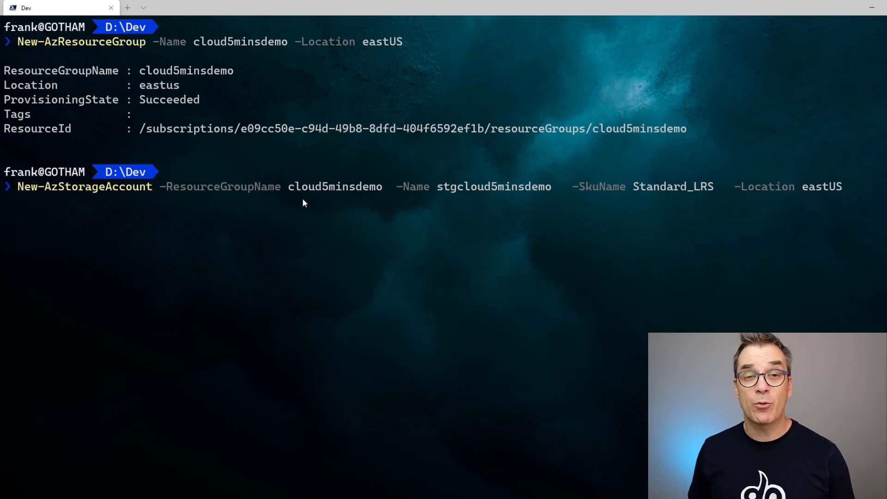
mouse_move(445, 196)
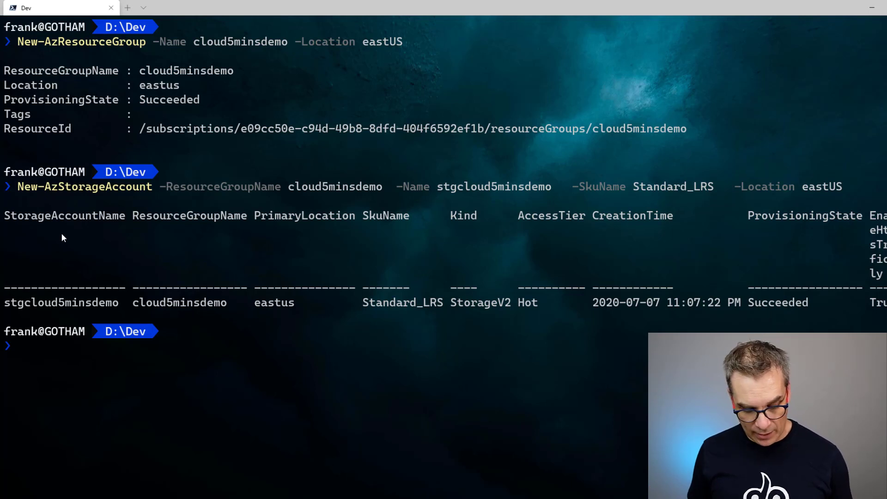
mouse_move(55, 355)
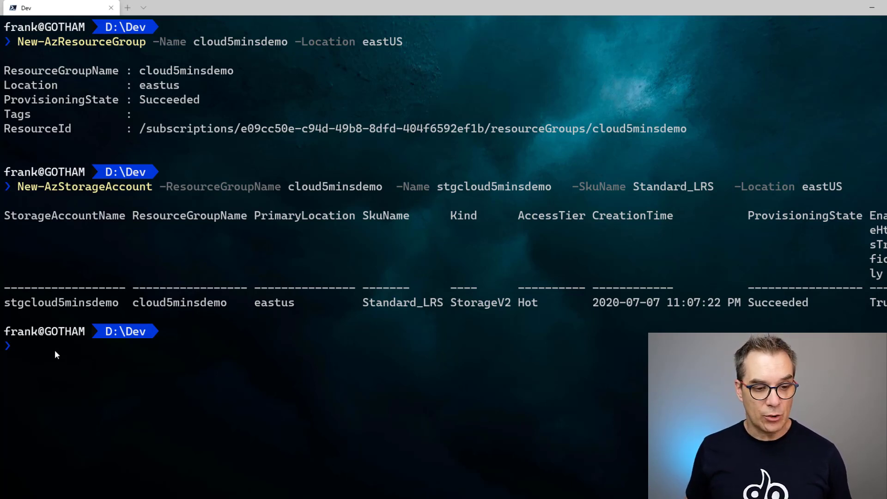
type("Get-AzStorageAccount")
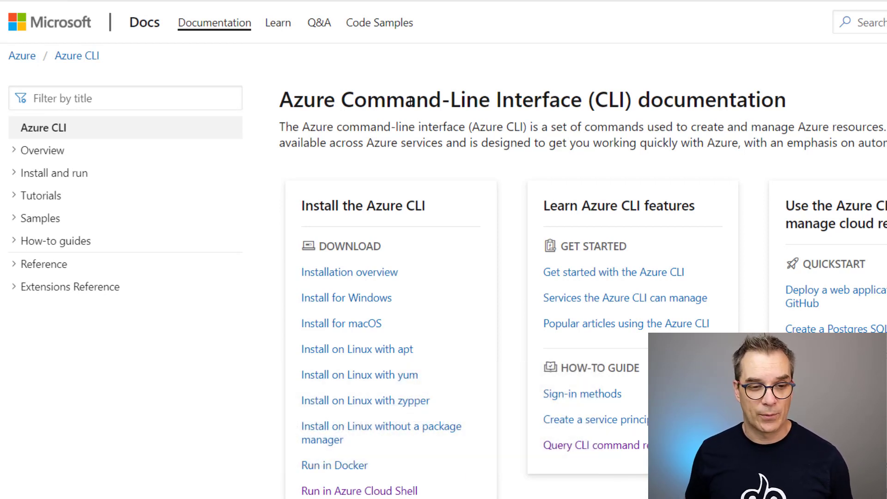
mouse_move(19, 271)
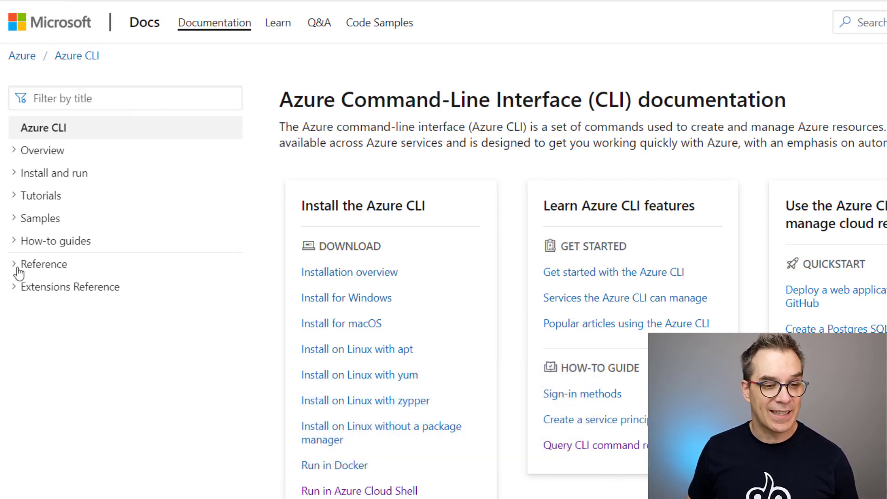
Step: Expand the CLI Reference tree to Resource groups and show its create command page
left_click(44, 265)
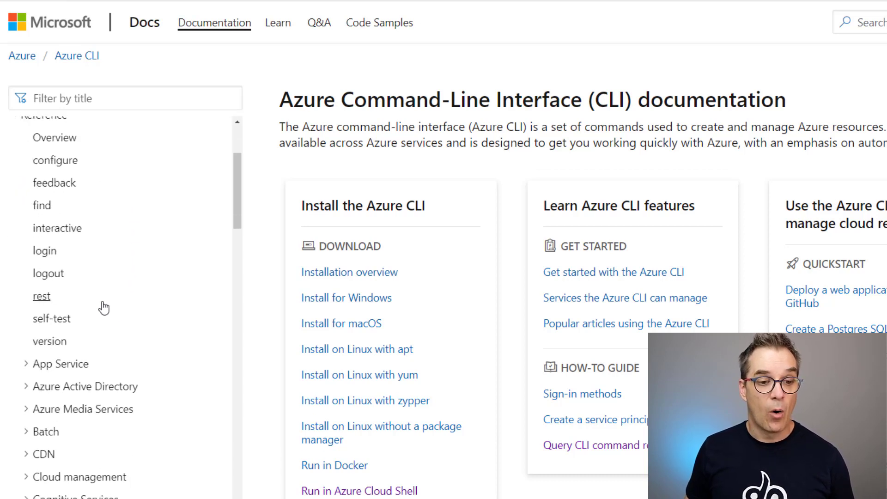
scroll("down", 3)
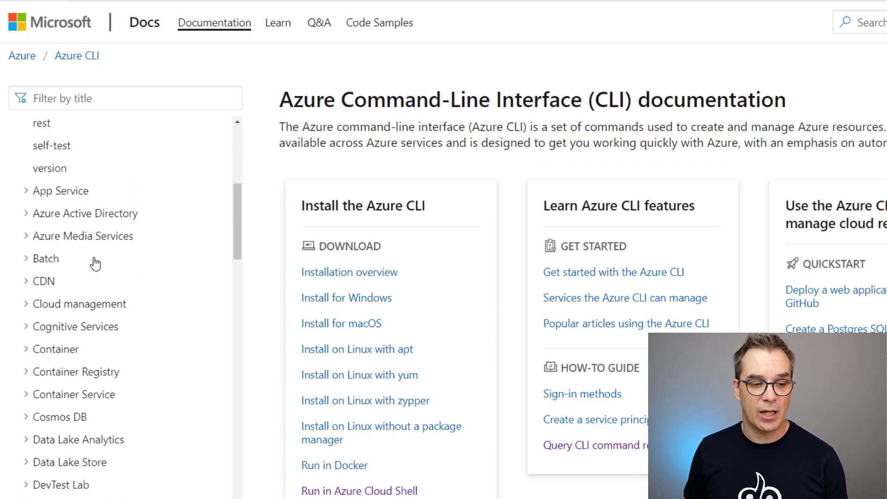
scroll("down", 3)
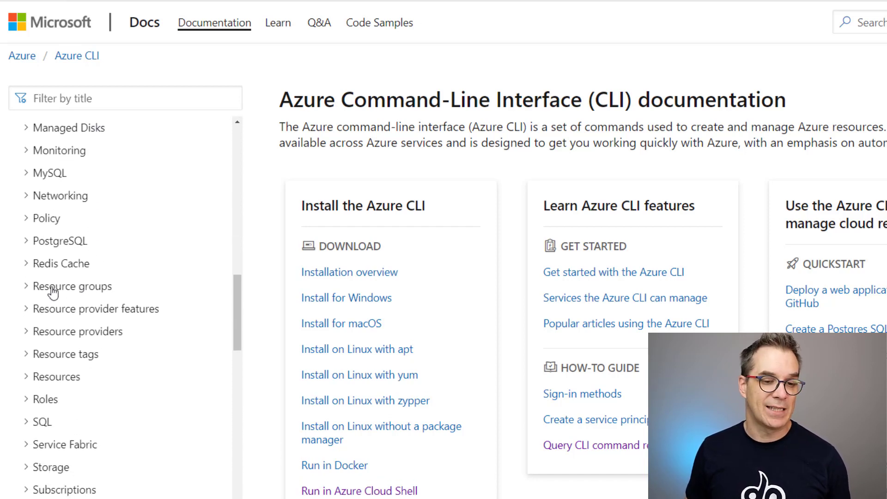
left_click(72, 285)
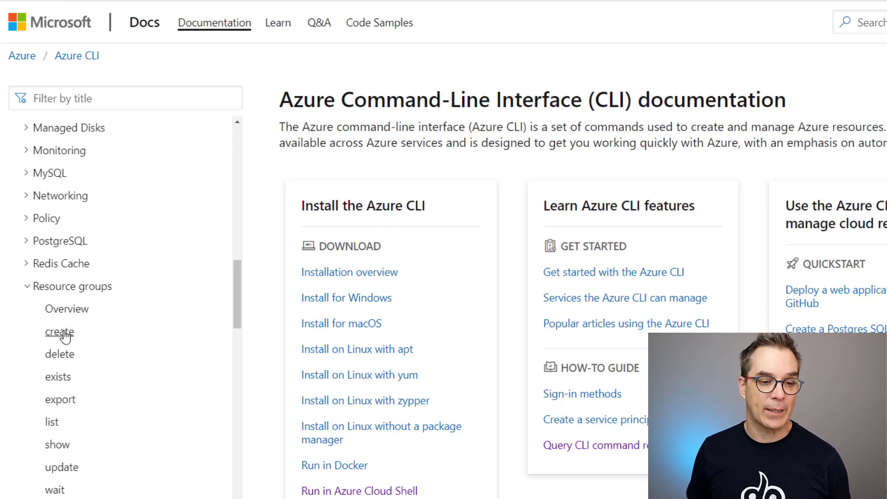
left_click(59, 332)
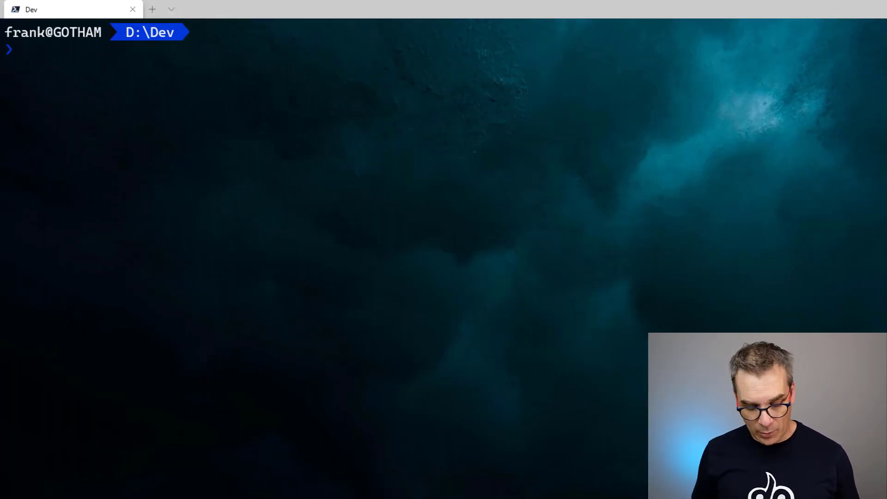
Step: Run az group create --name cloud5minsdemo --location eastUS
type("az group create --name cloud5minsdemo --location eastUS")
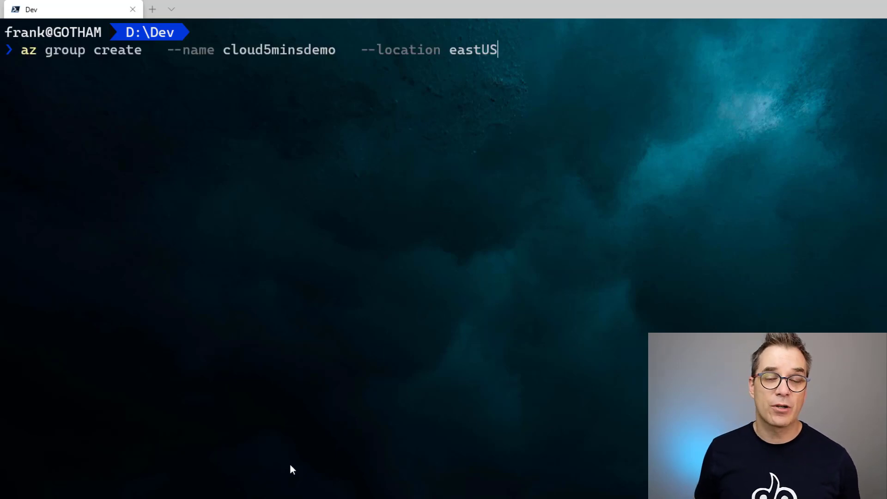
mouse_move(119, 121)
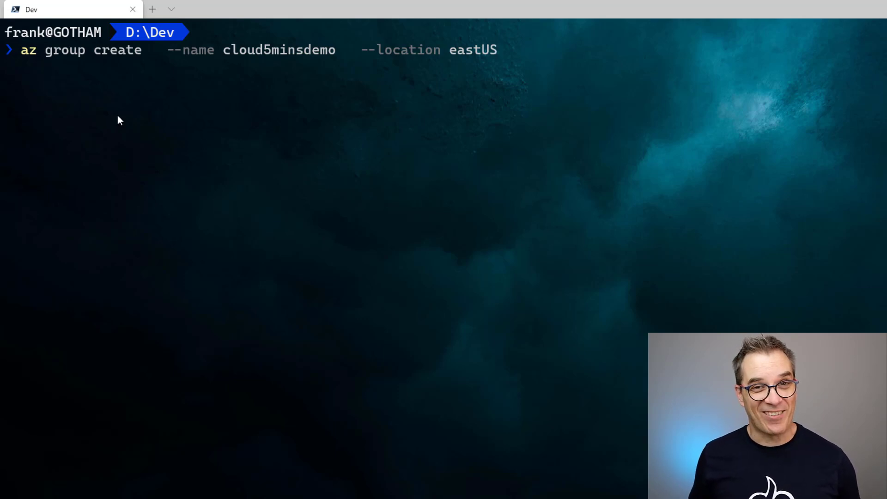
mouse_move(26, 59)
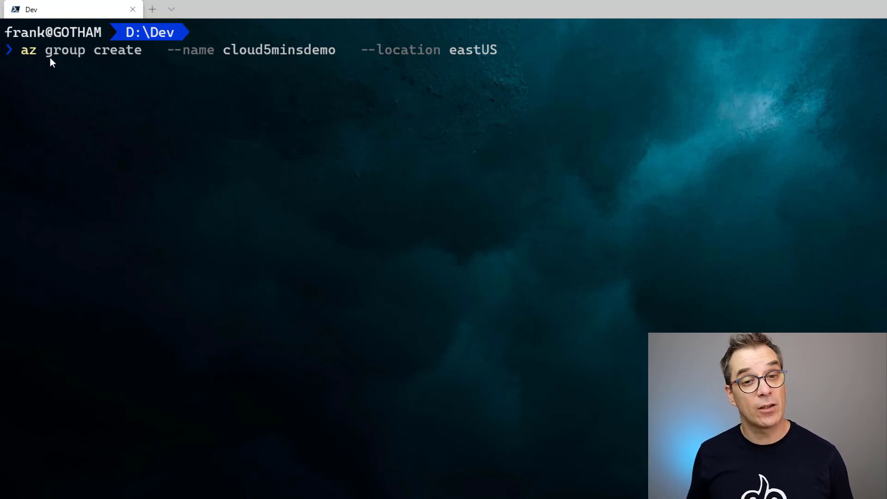
mouse_move(66, 53)
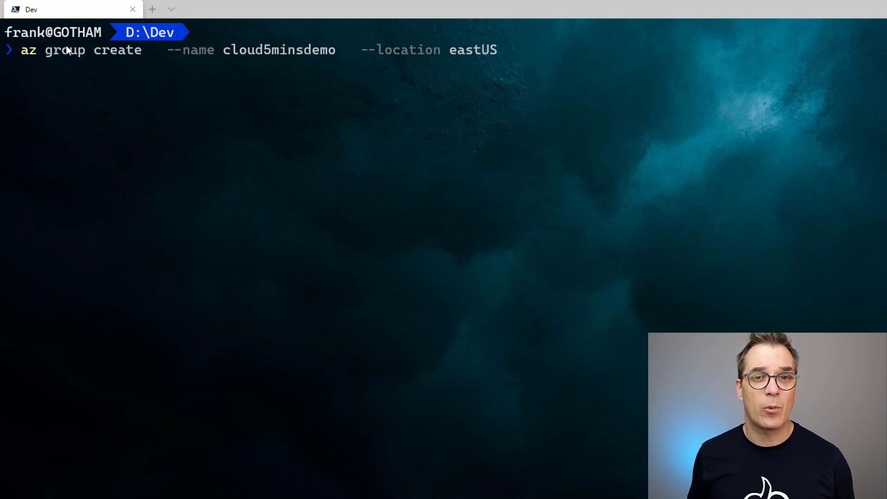
key("enter")
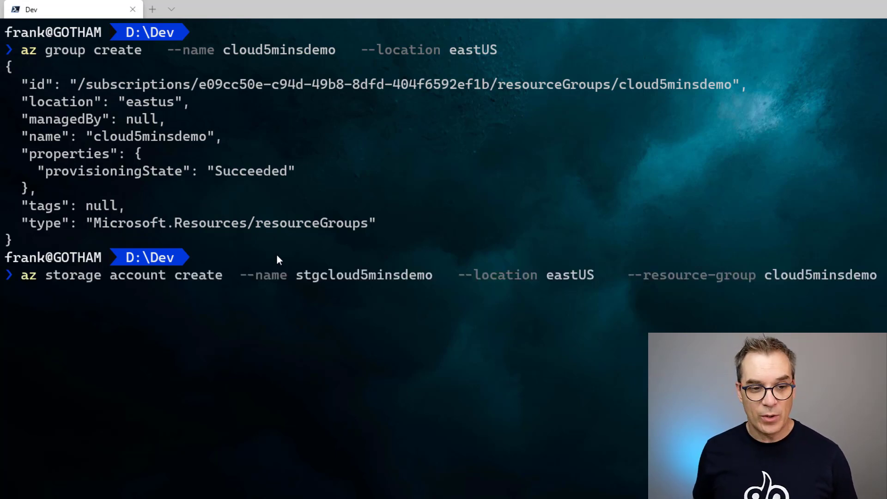
mouse_move(17, 286)
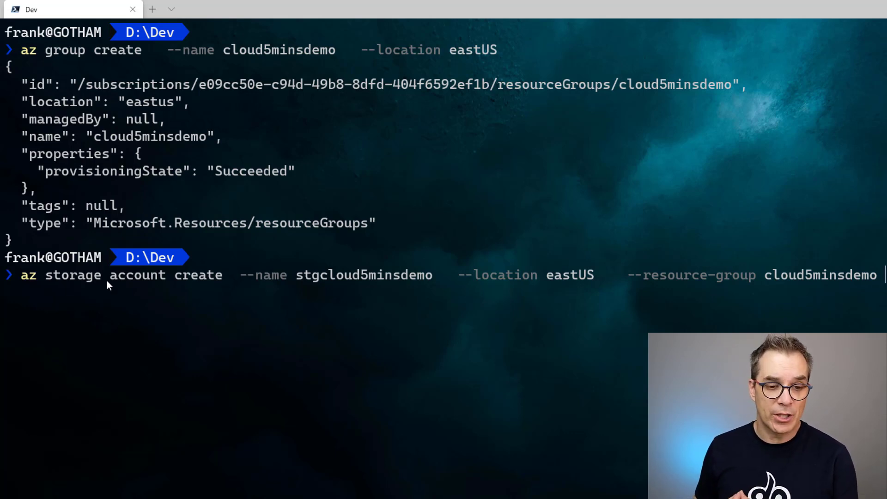
mouse_move(293, 281)
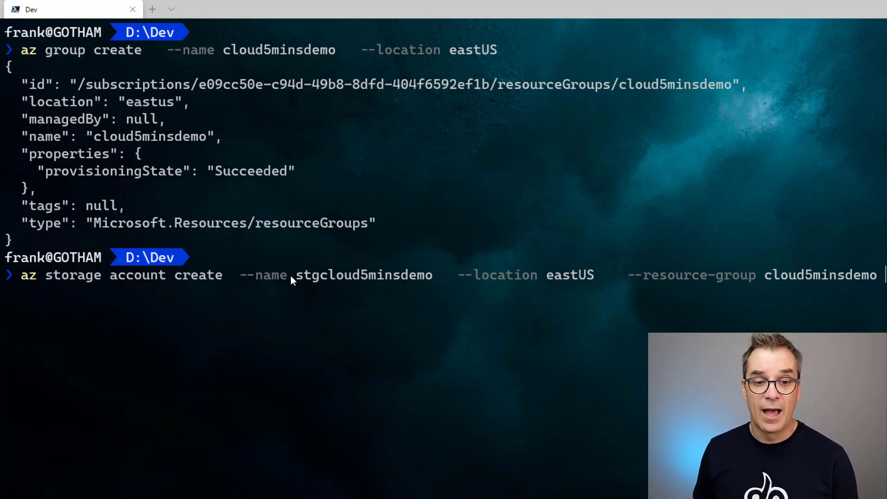
Step: Select part of the az storage account create command line in the terminal
left_click_drag(296, 275, 417, 275)
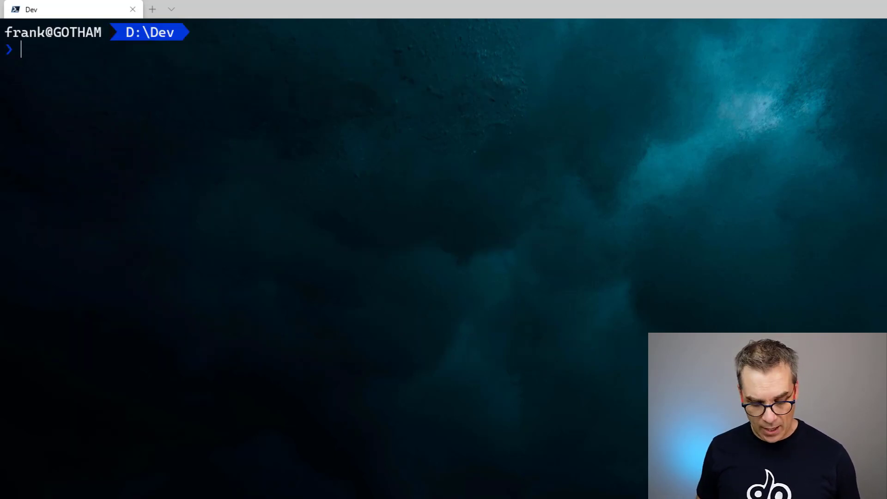
Step: Enter az storage account list -o table and start re-editing the output format word
type("az storage account list -o table")
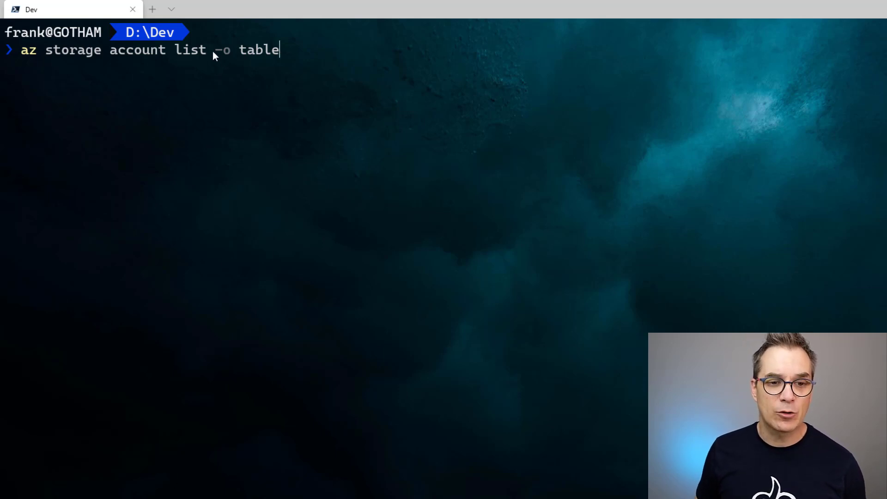
double_click(221, 50)
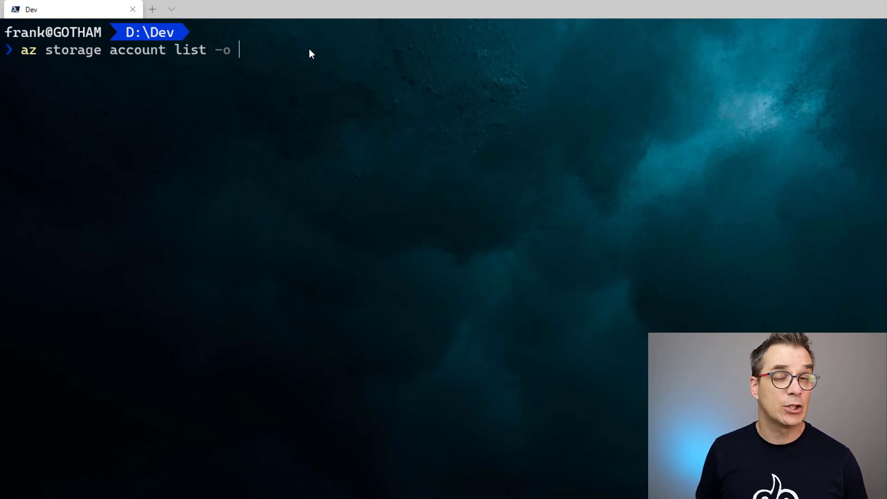
type("h")
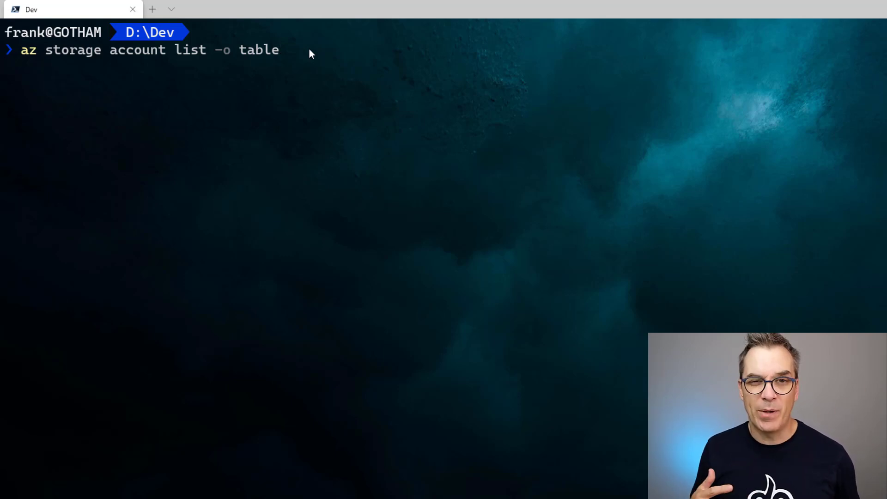
Step: Run az storage account list -o table, showing stgcloud5minsdemo in eastus among the accounts
key("Enter")
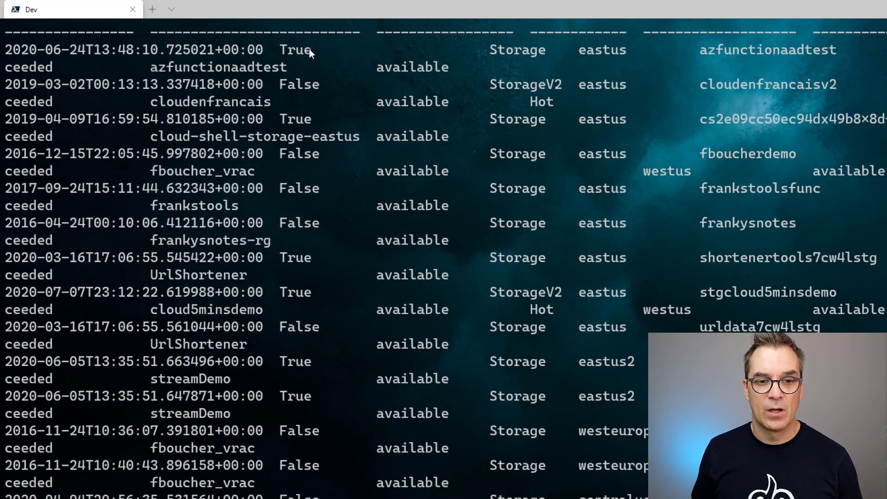
mouse_move(326, 116)
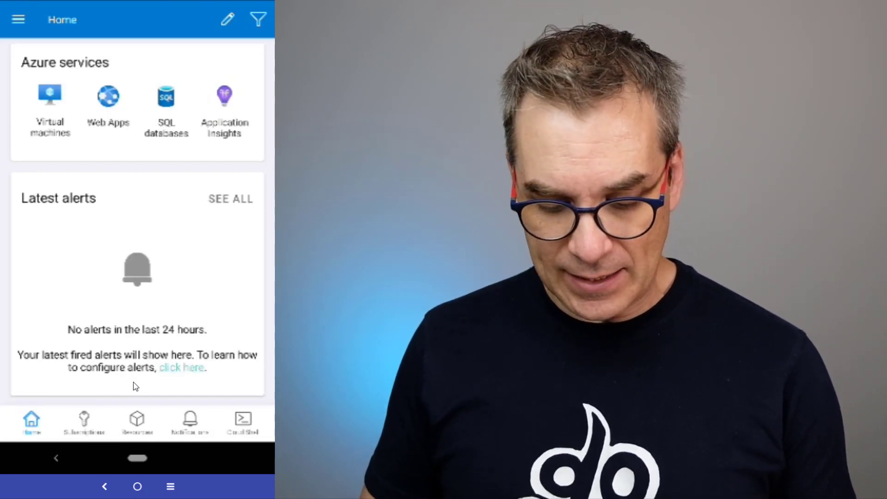
Step: Scroll the mobile app Home screen down to reach the Resource groups list
scroll("down", 3)
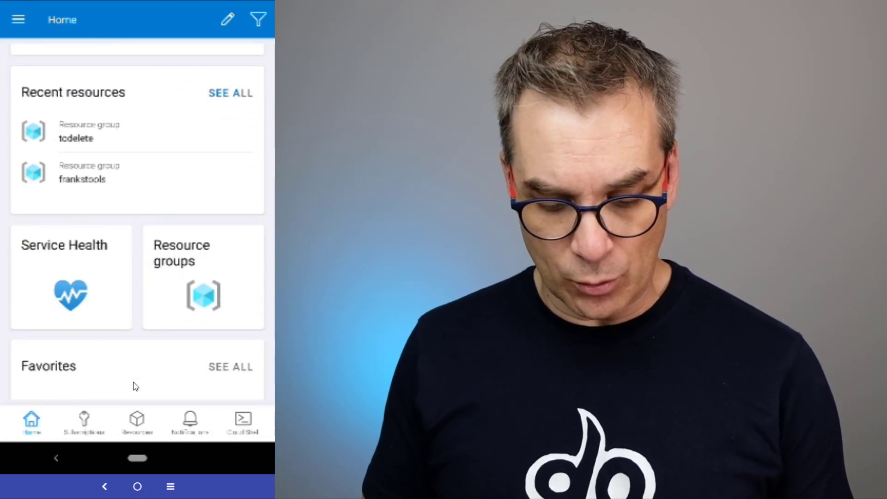
scroll("down", 3)
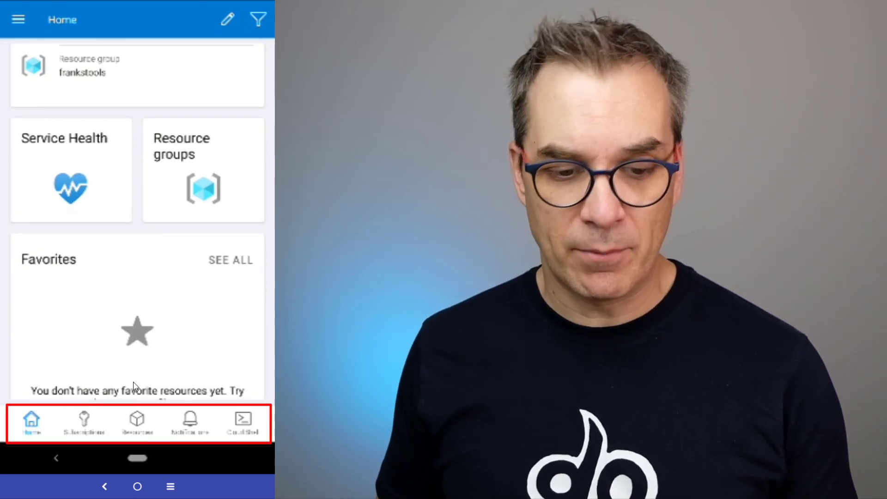
scroll("down", 3)
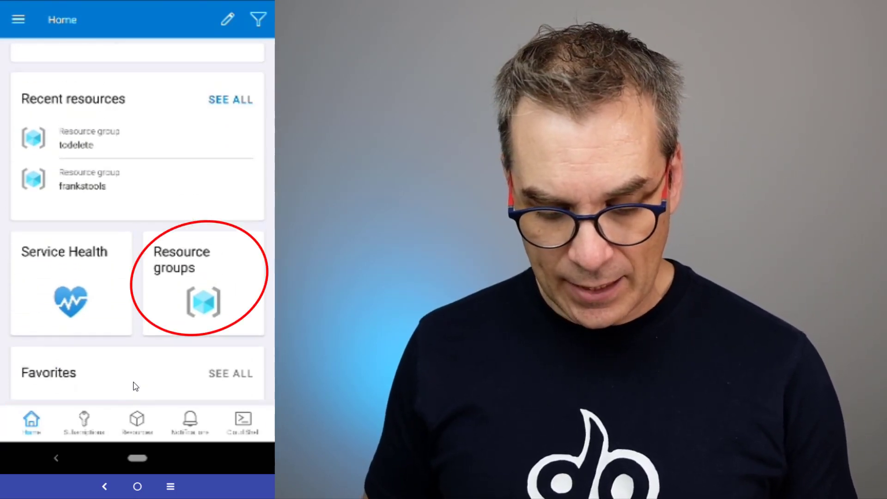
left_click(202, 281)
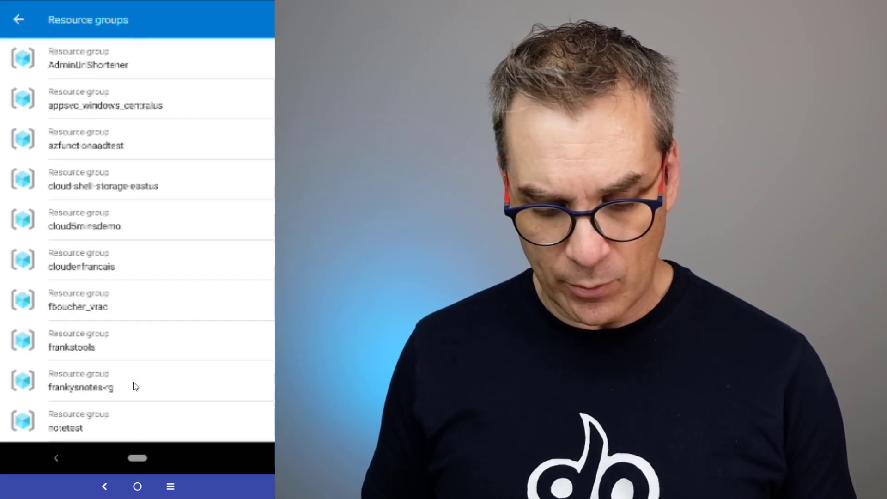
Step: View the cloud5minsdemo resource group details showing stgcloud5minsdemo, then go back
left_click(136, 220)
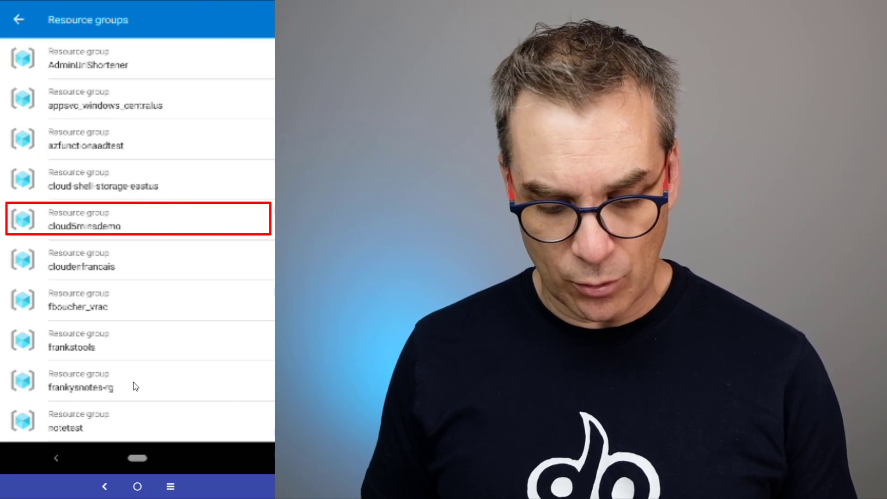
left_click(138, 219)
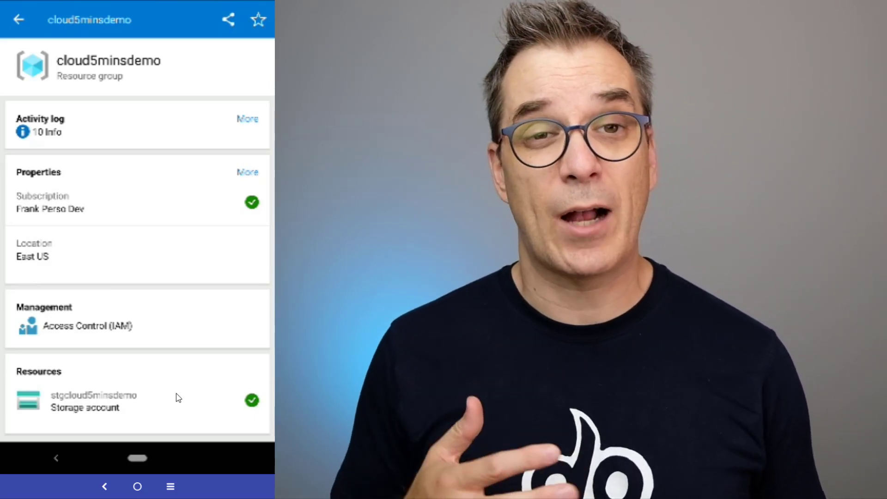
left_click(19, 20)
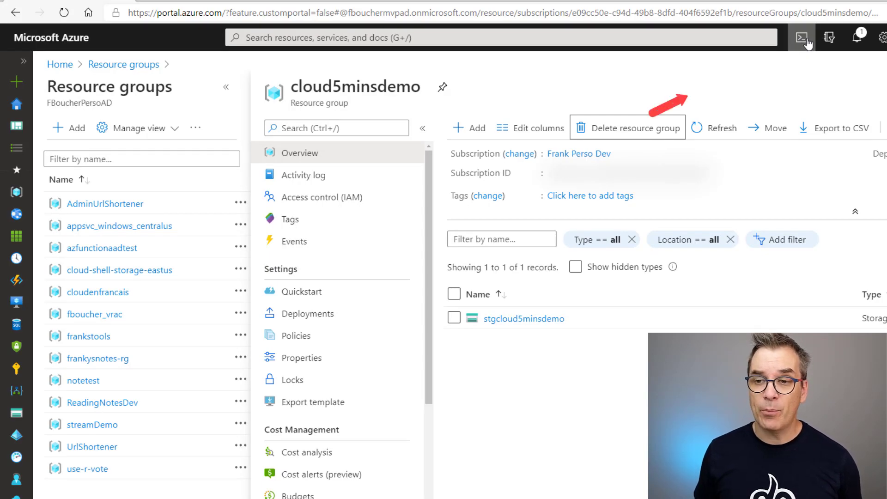
mouse_move(802, 37)
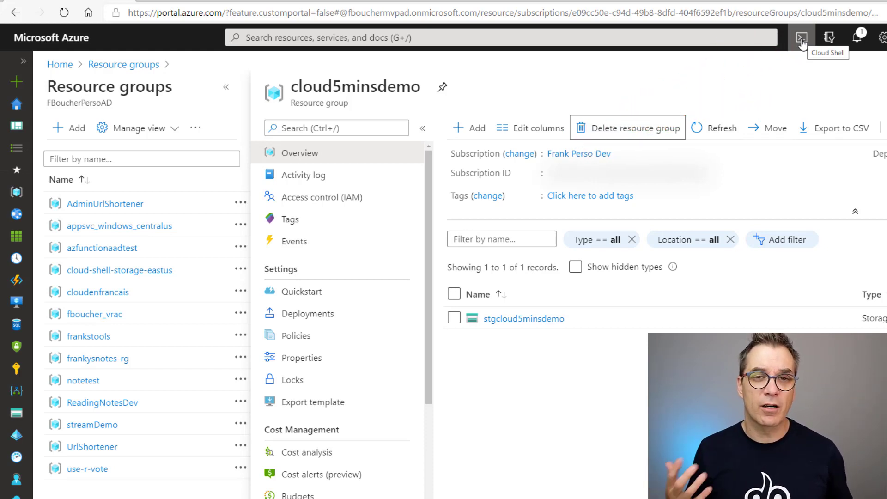
Step: Launch a Cloud Shell session from the portal top bar on the cloud5minsdemo overview
left_click(801, 37)
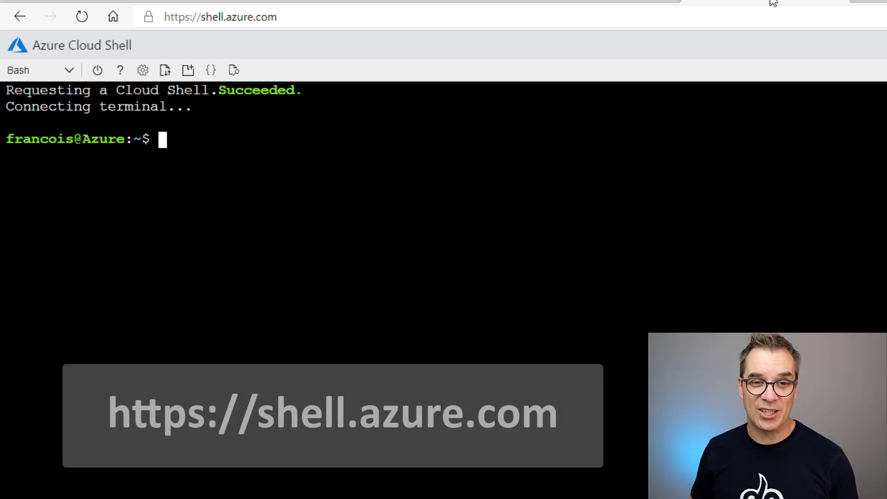
mouse_move(334, 44)
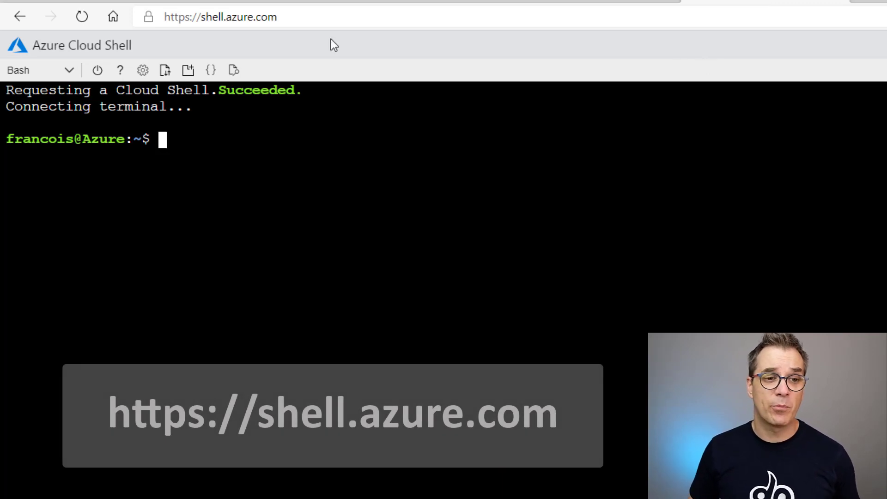
Step: Focus the connected Bash terminal at shell.azure.com, ready for commands
left_click(40, 69)
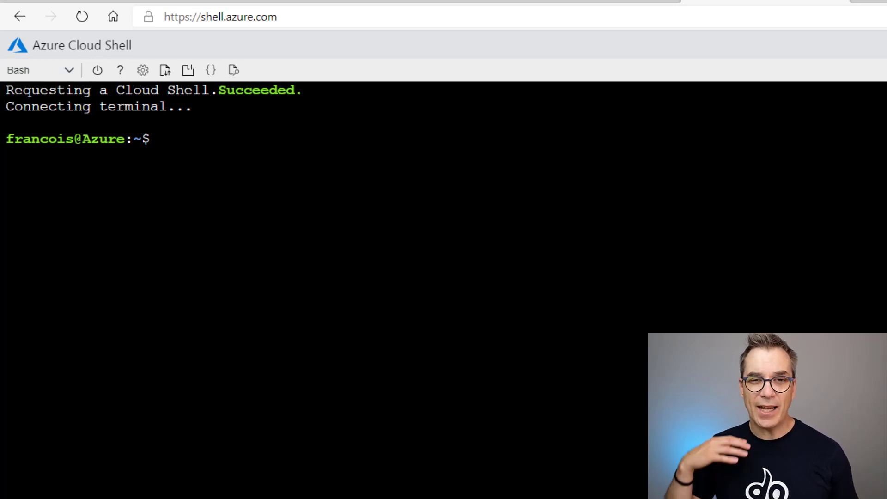
Step: Run ls showing clouddrive and Downloads, then az storage account list -o table
type("ls")
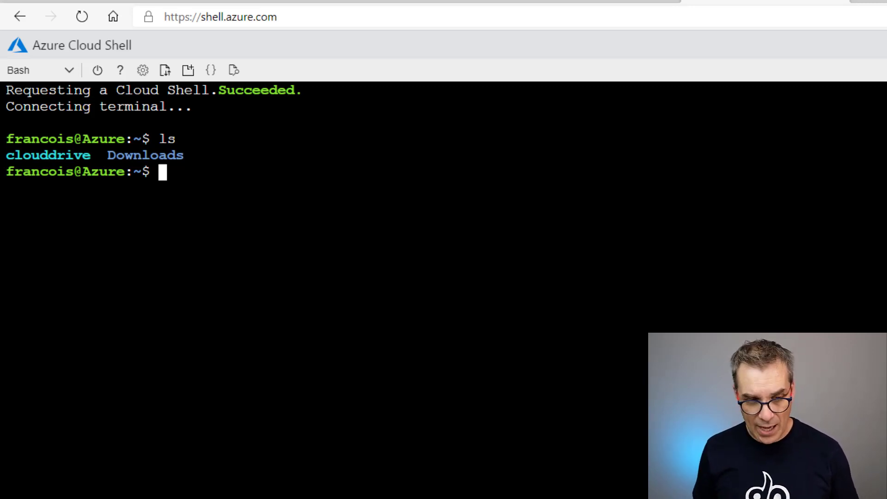
type("az storage account list -o table")
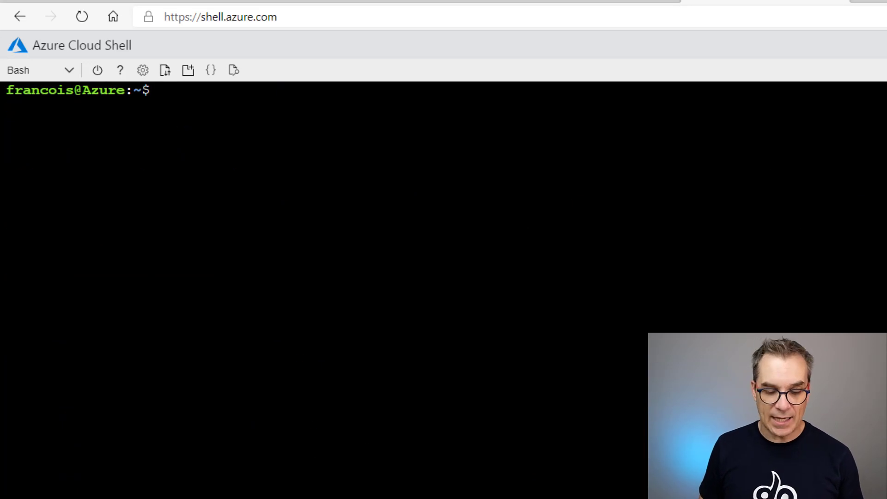
Step: Clear the screen and compose az storage account list --query "[].{Name:name}" -o table, highlighting the Name label
type("clear")
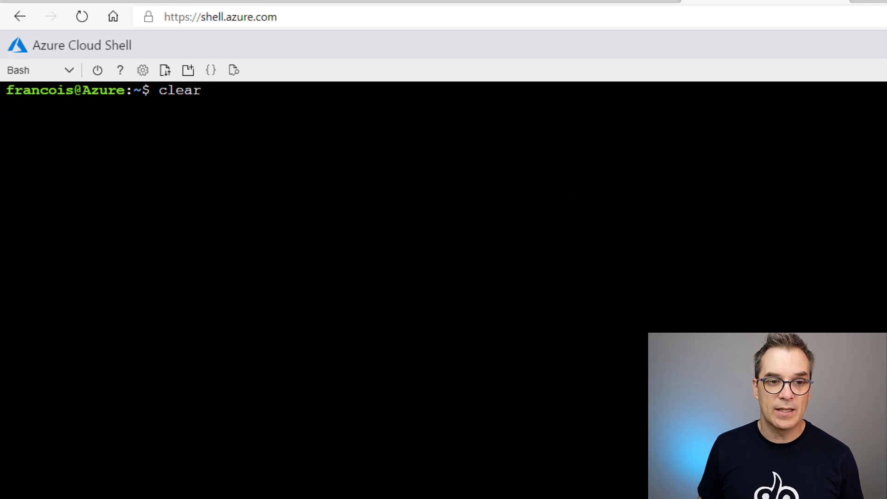
type("az storage account list -o")
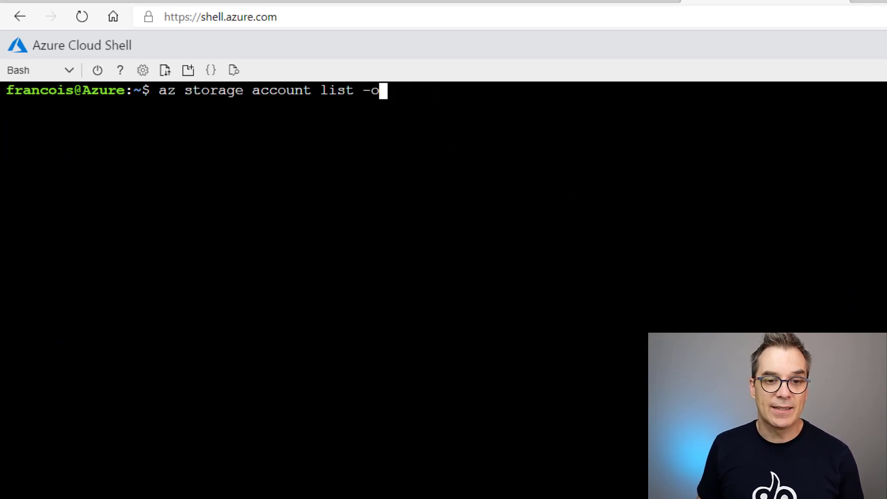
key("Backspace")
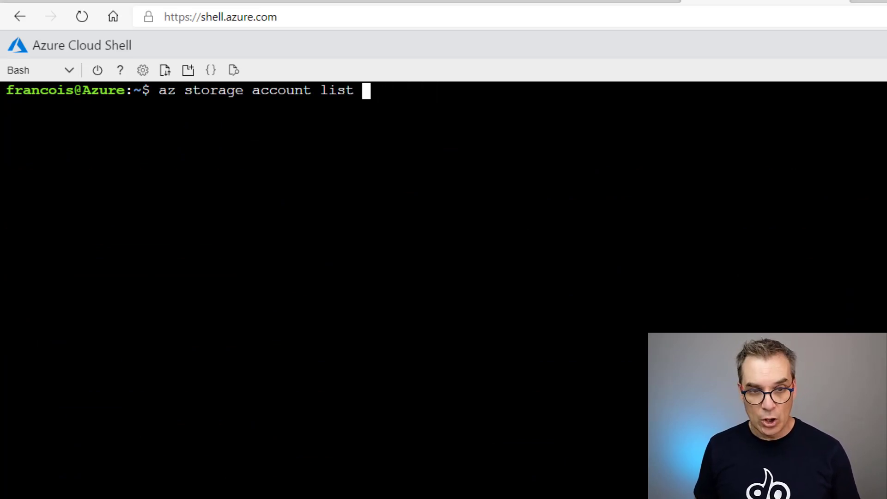
type("--query \"[].{Name:name}\" -o table")
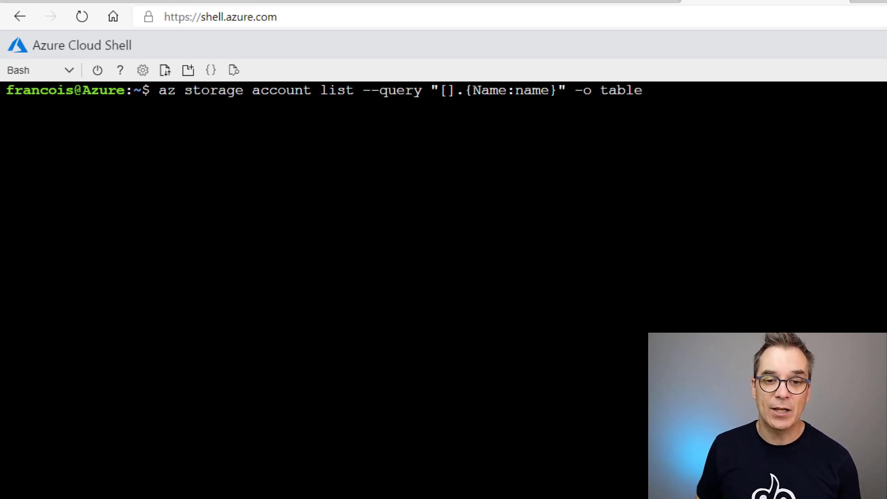
double_click(490, 90)
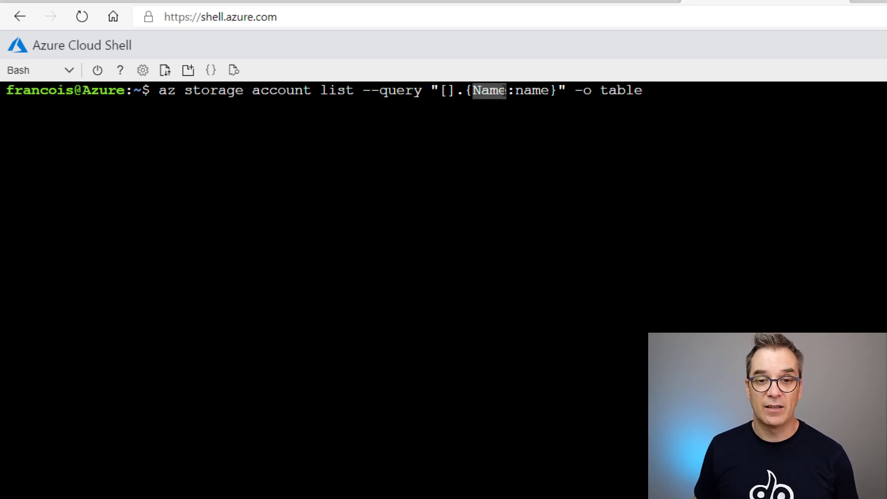